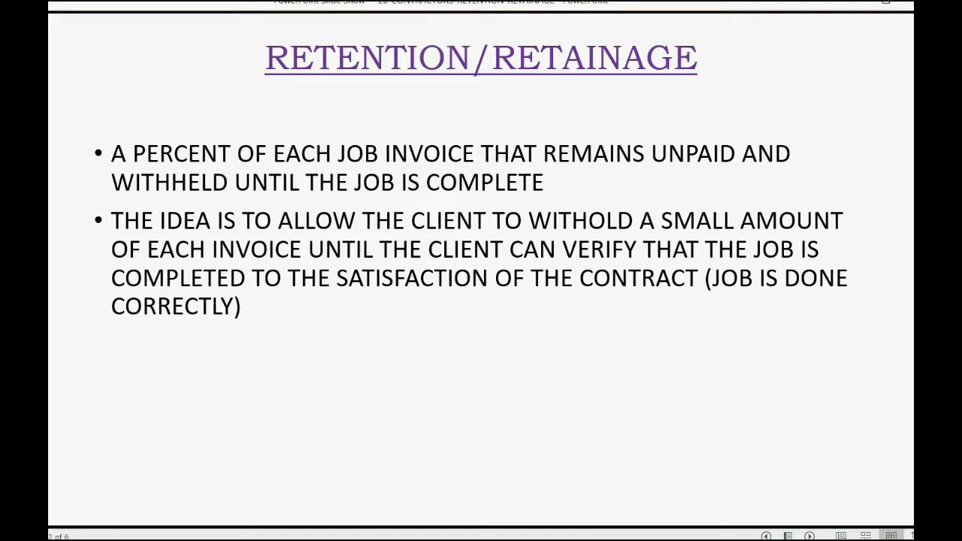
# - Advance the Retention/Retainage slide in the PowerPoint slide show
pyautogui.press('right')
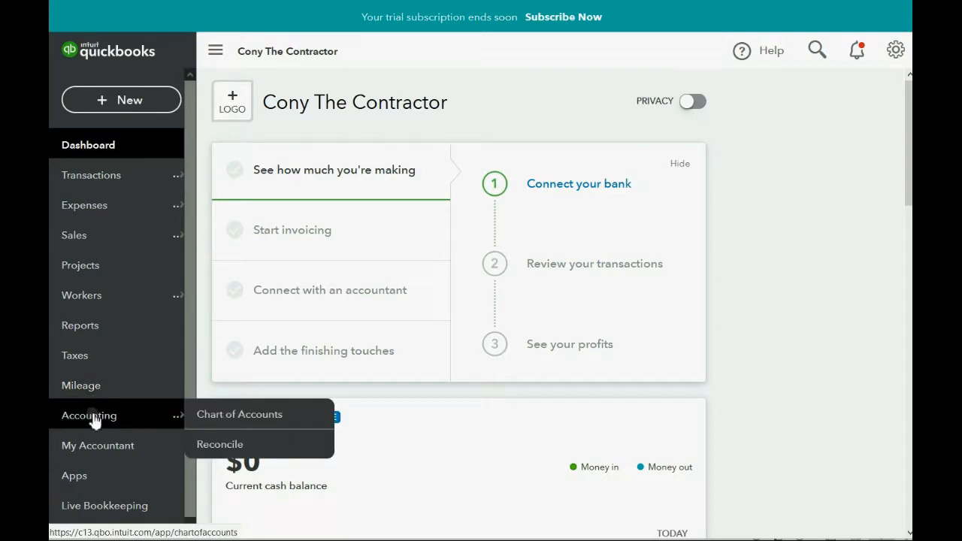
# - Start a new account in the chart of accounts with type Other Current Assets and detail type Retainage
pyautogui.click(239, 415)
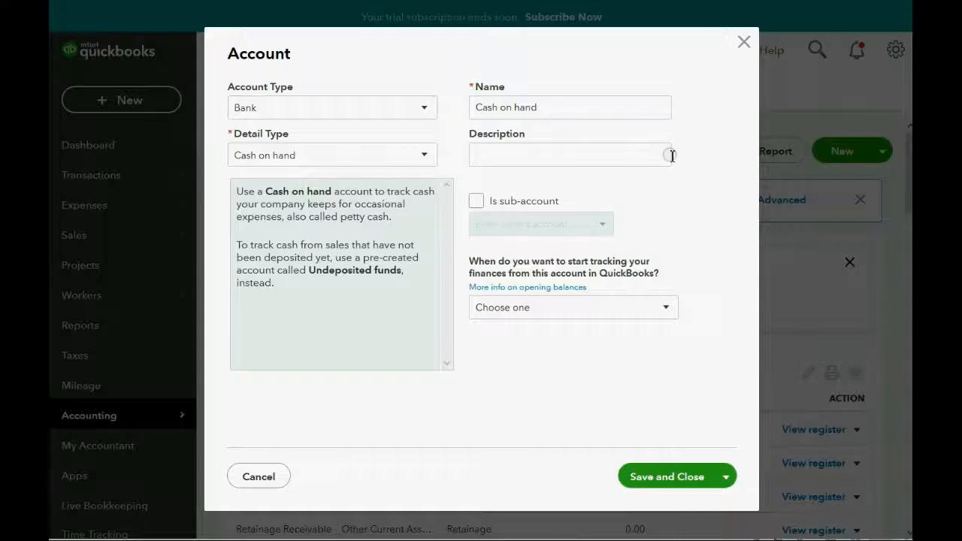
pyautogui.click(331, 109)
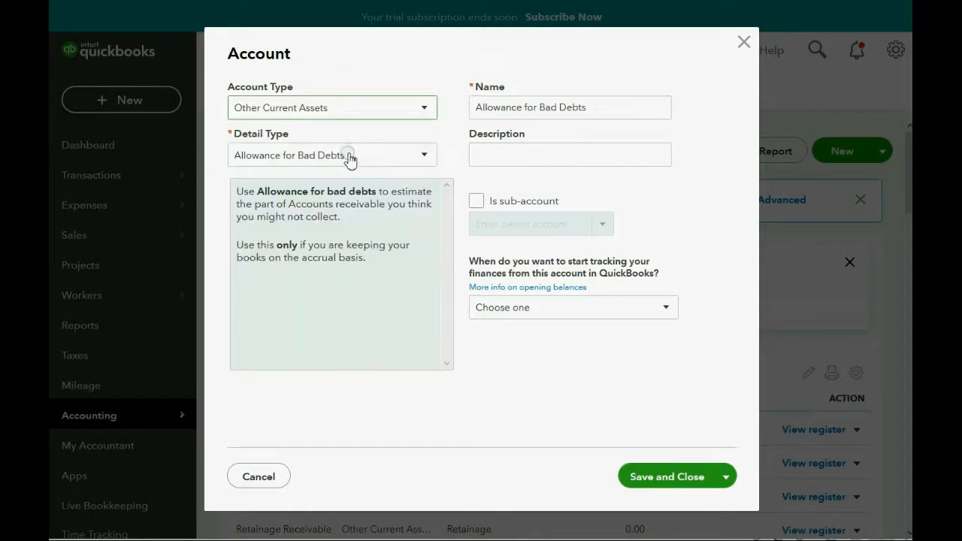
pyautogui.click(331, 155)
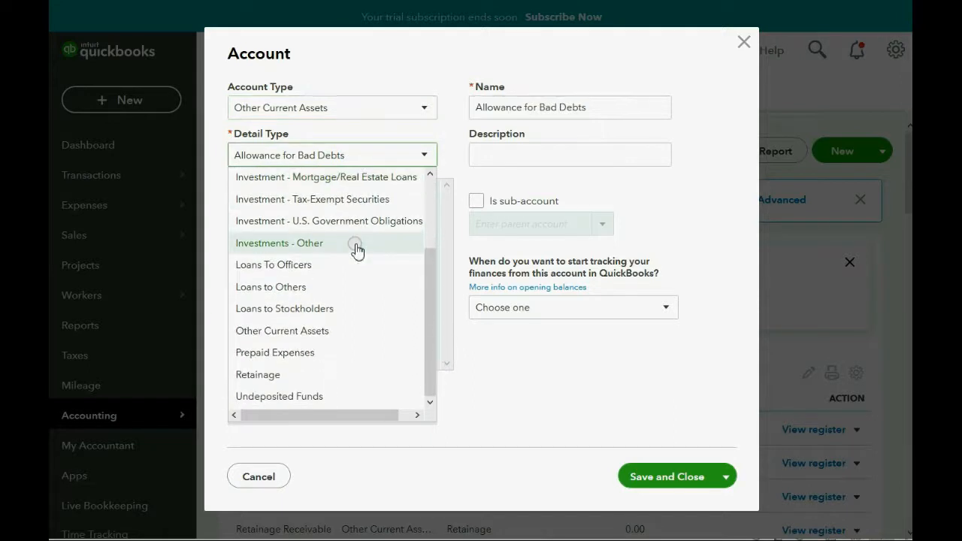
pyautogui.moveTo(285, 397)
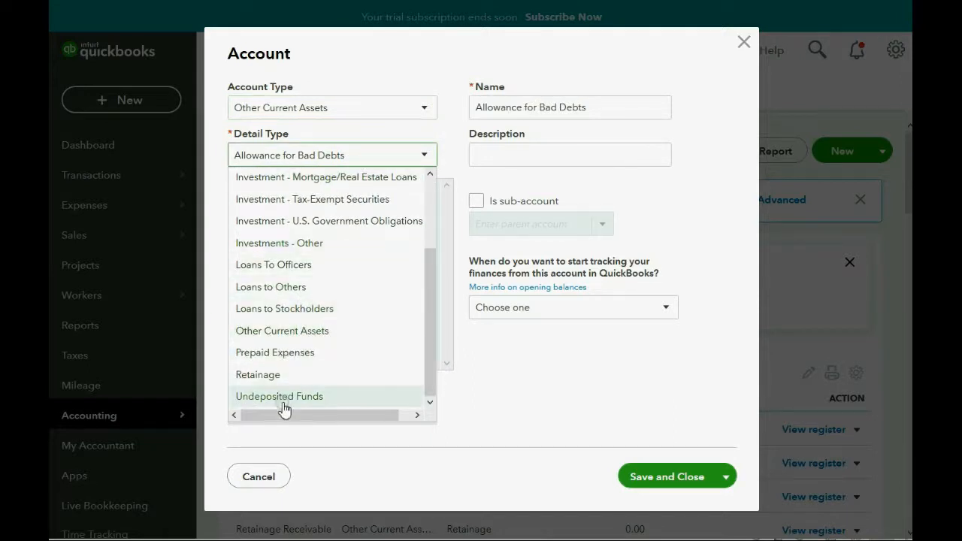
pyautogui.click(259, 375)
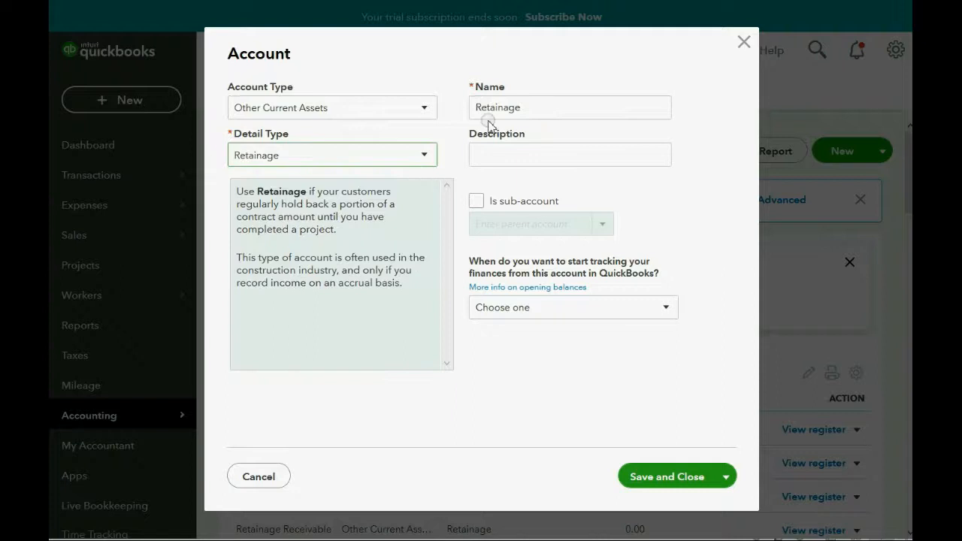
# - Name the account Retention Receivable and save it
pyautogui.tripleClick(570, 107)
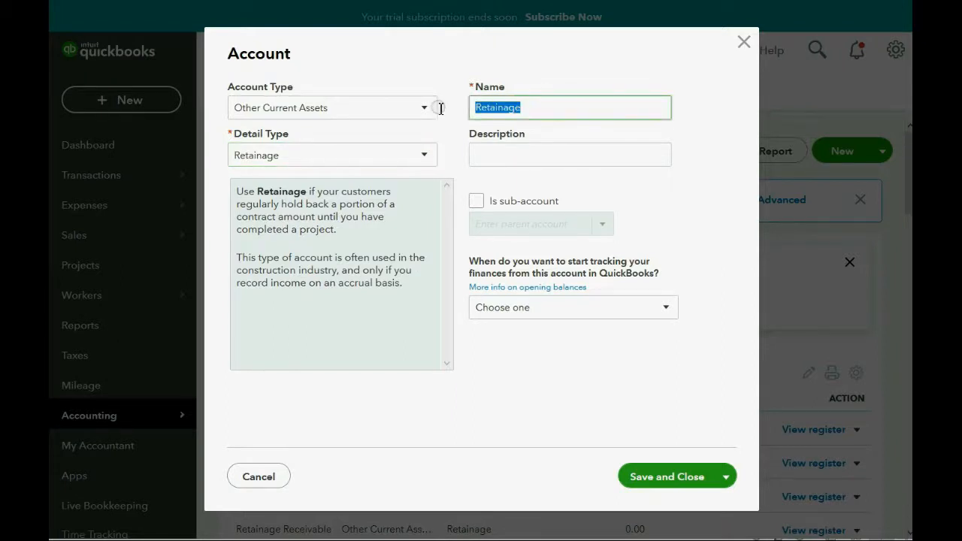
pyautogui.write('R')
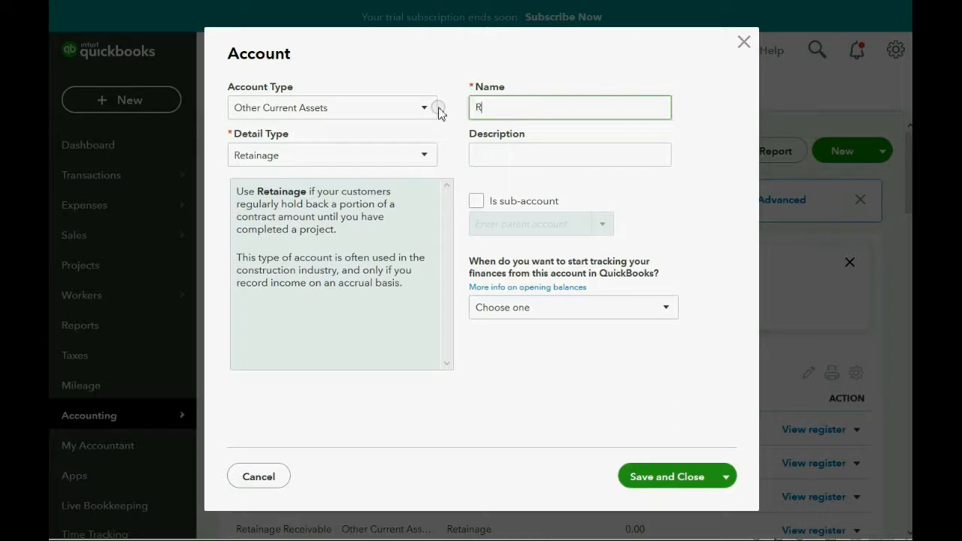
pyautogui.write('etention')
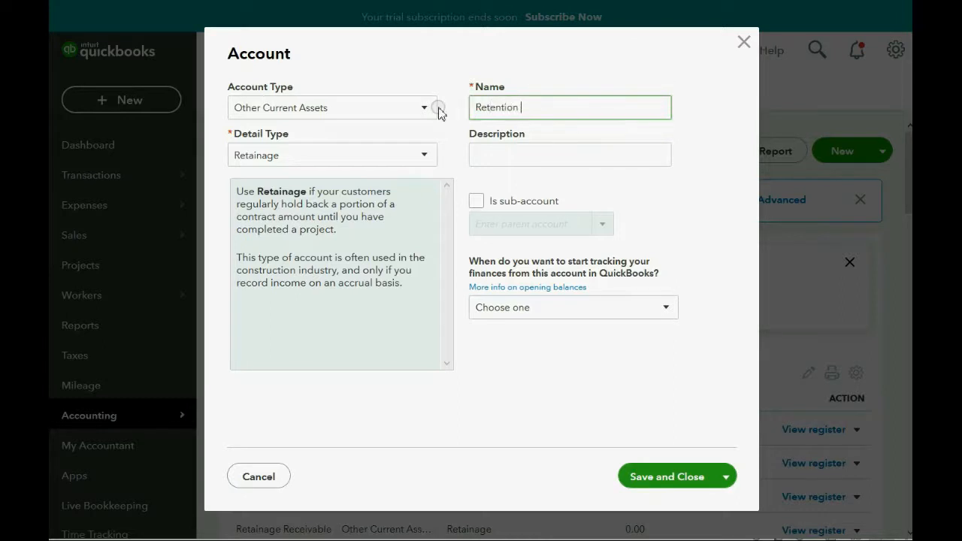
pyautogui.write('Receivable')
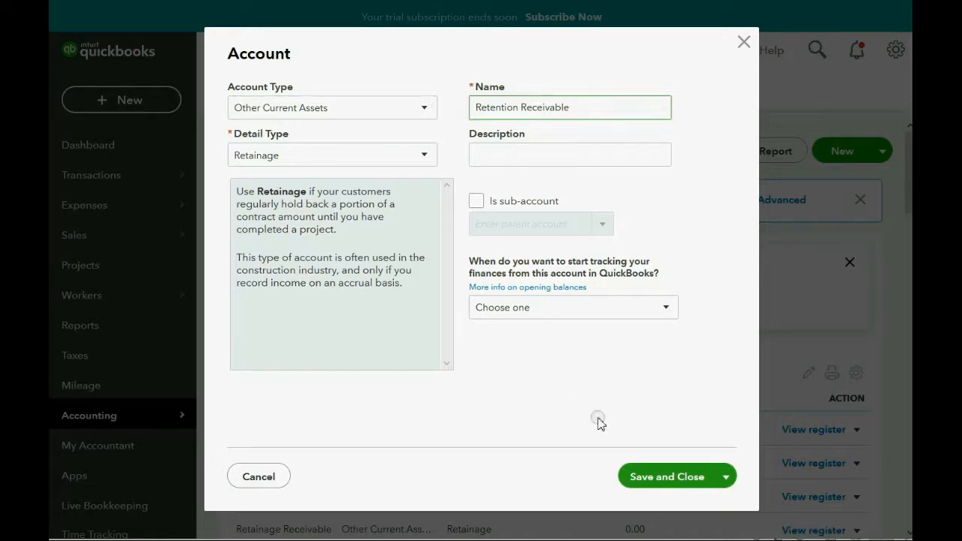
pyautogui.click(667, 475)
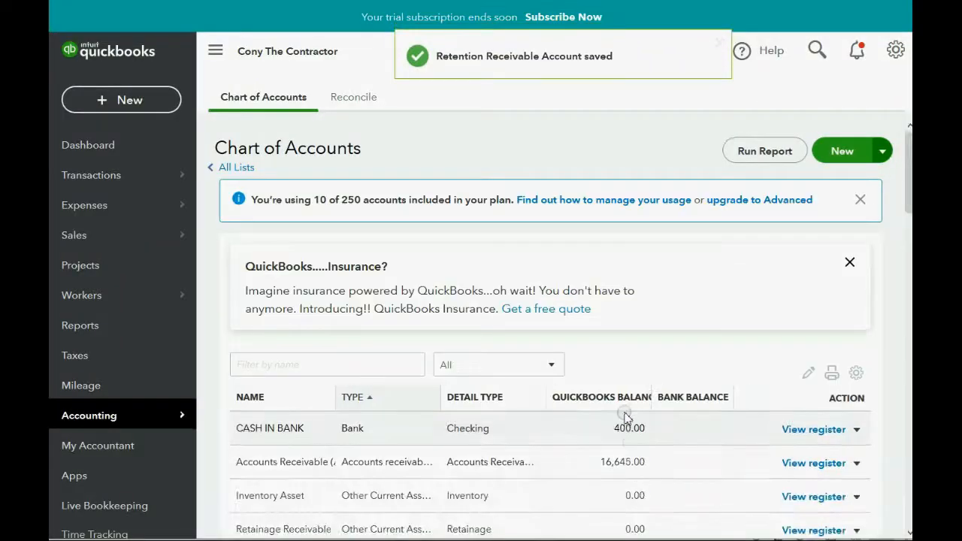
pyautogui.scroll(-3)
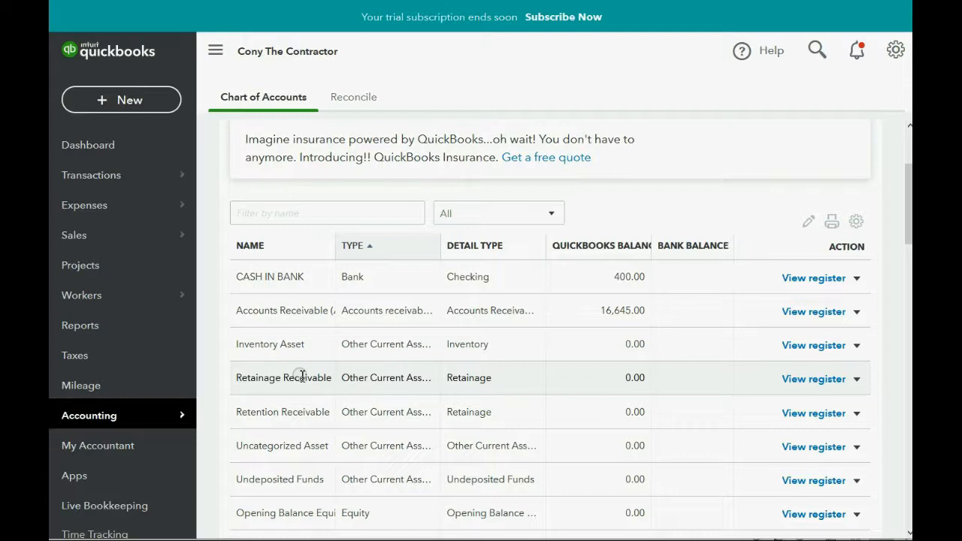
pyautogui.moveTo(895, 51)
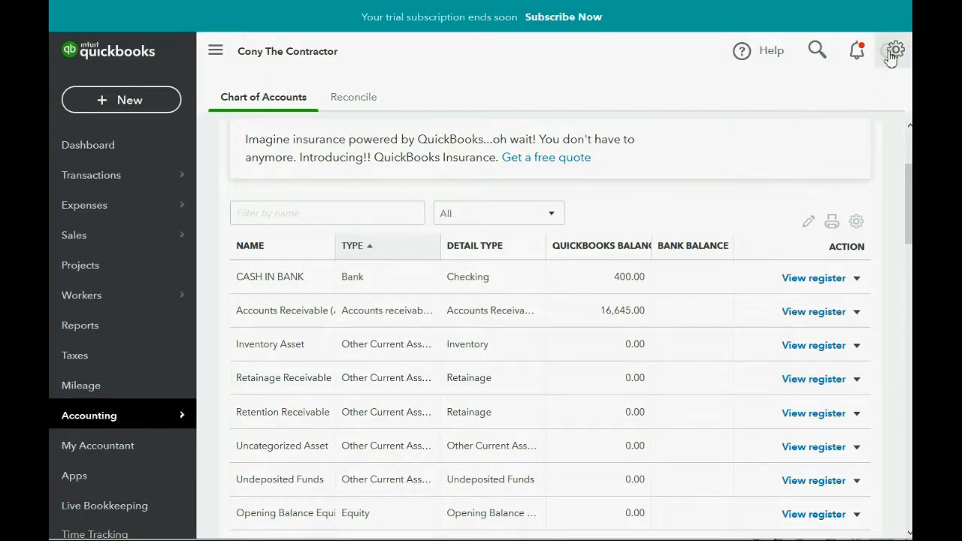
# - Start a new non-inventory item named Retention in Products and Services
pyautogui.click(893, 51)
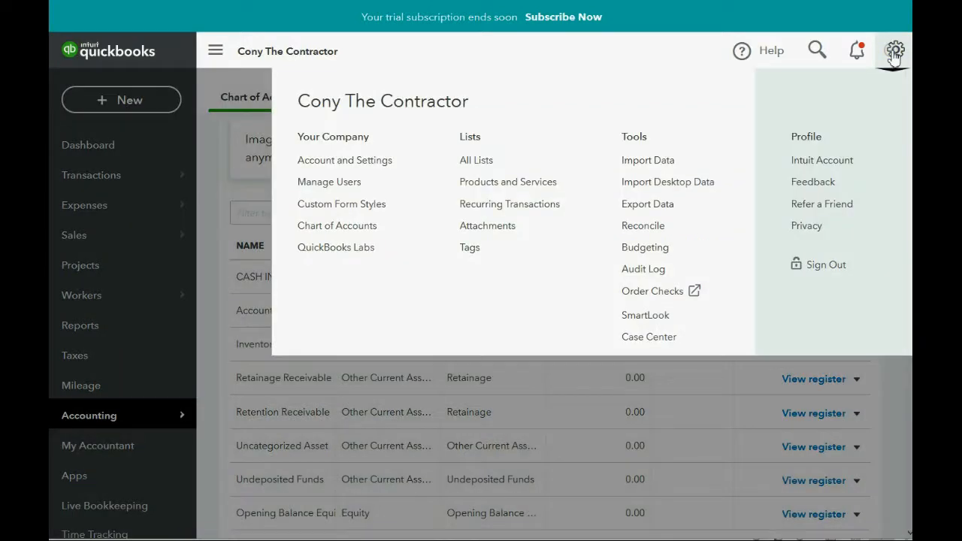
pyautogui.moveTo(508, 182)
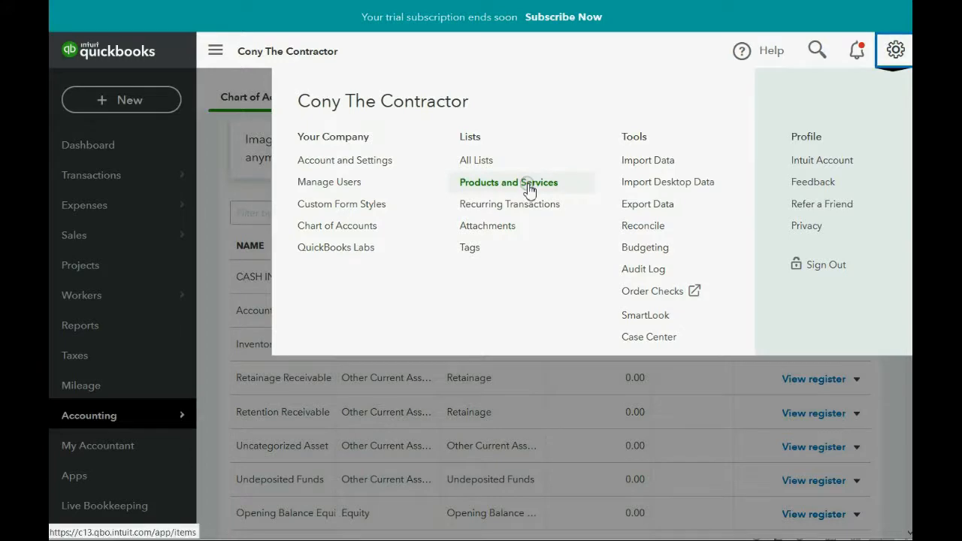
pyautogui.click(508, 182)
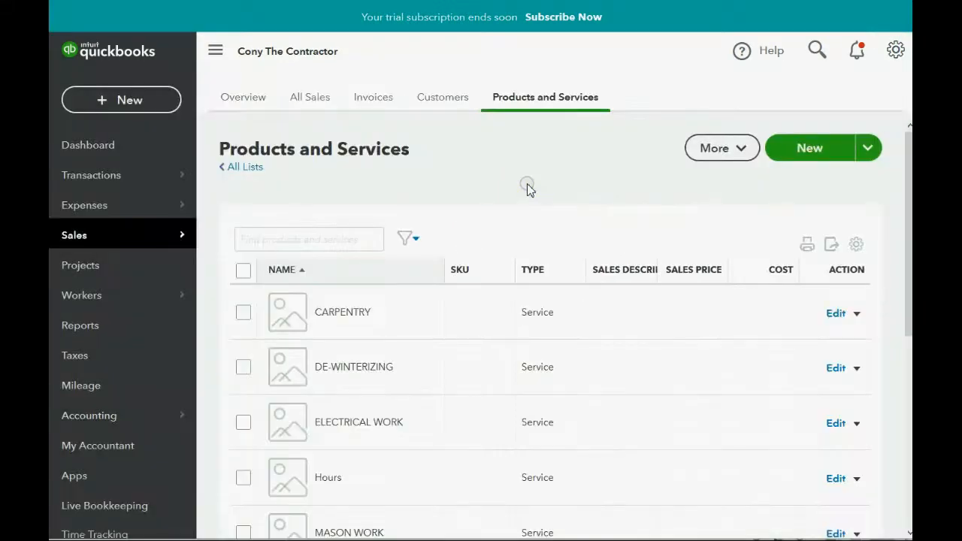
pyautogui.click(809, 148)
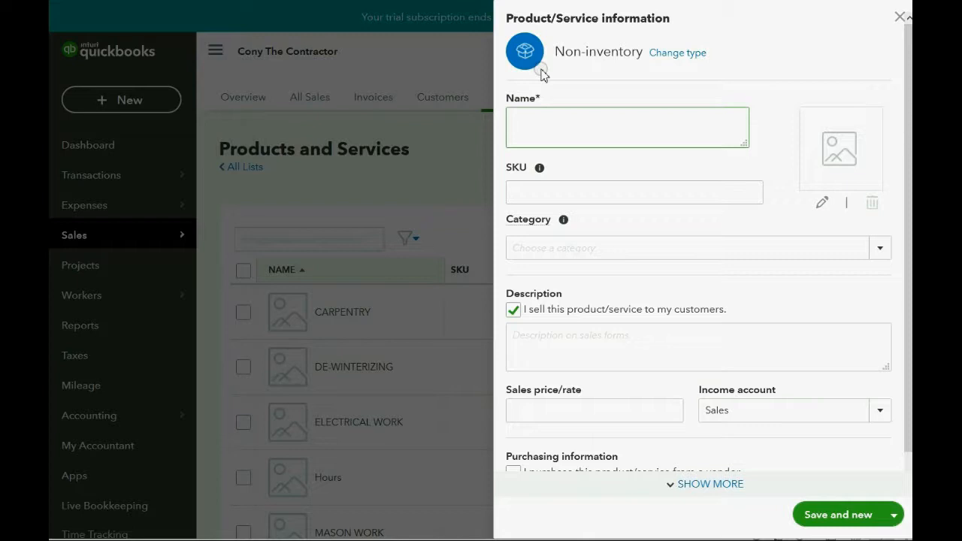
pyautogui.write('Retention')
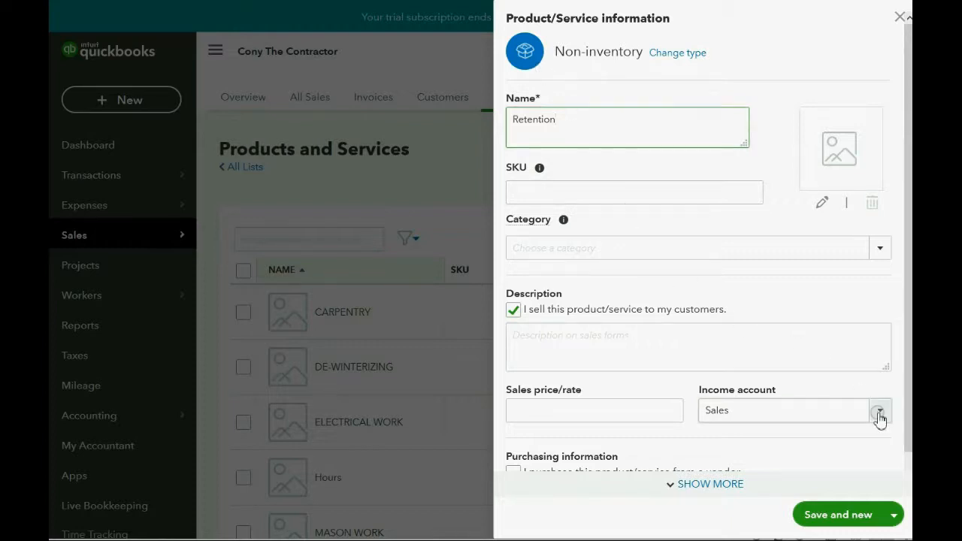
# - Assign Retention Receivable as the item's income account and save it
pyautogui.click(879, 411)
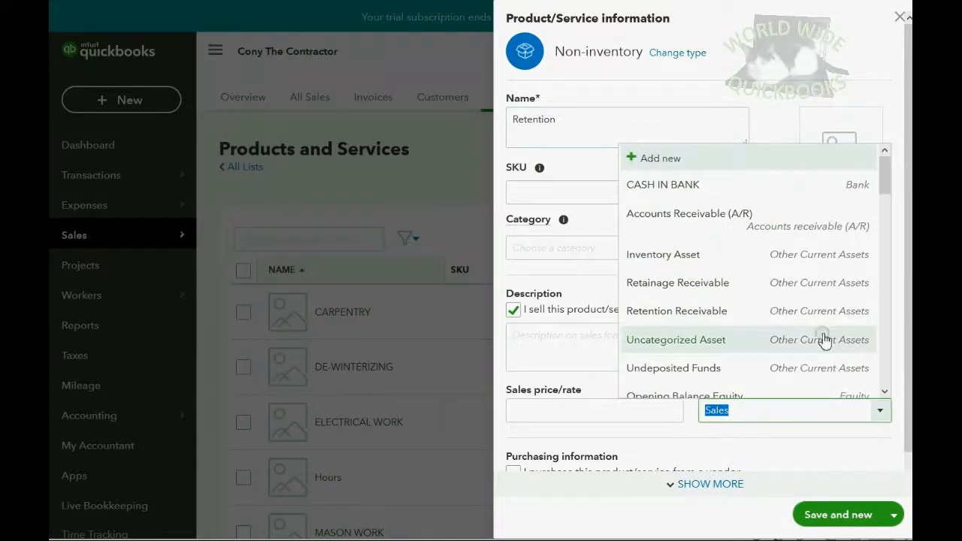
pyautogui.moveTo(804, 310)
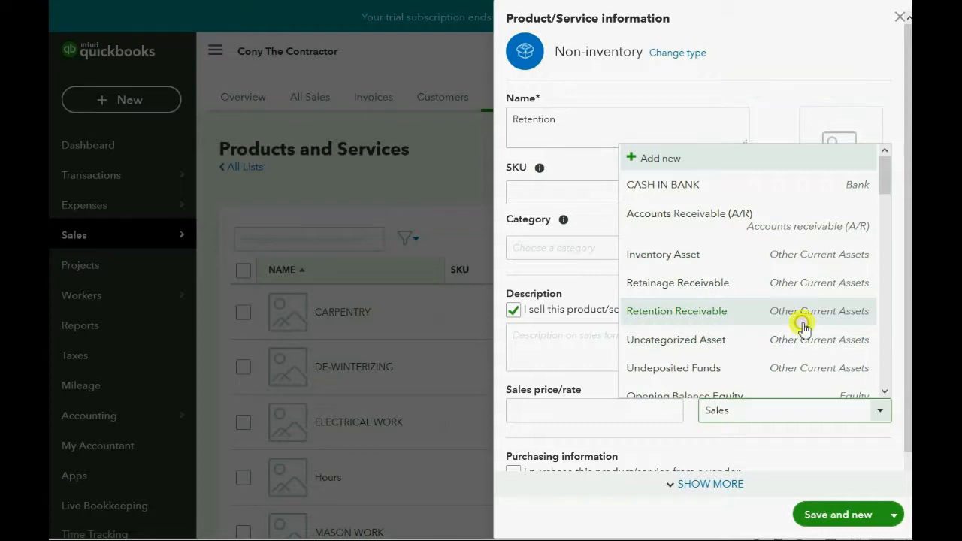
pyautogui.click(677, 309)
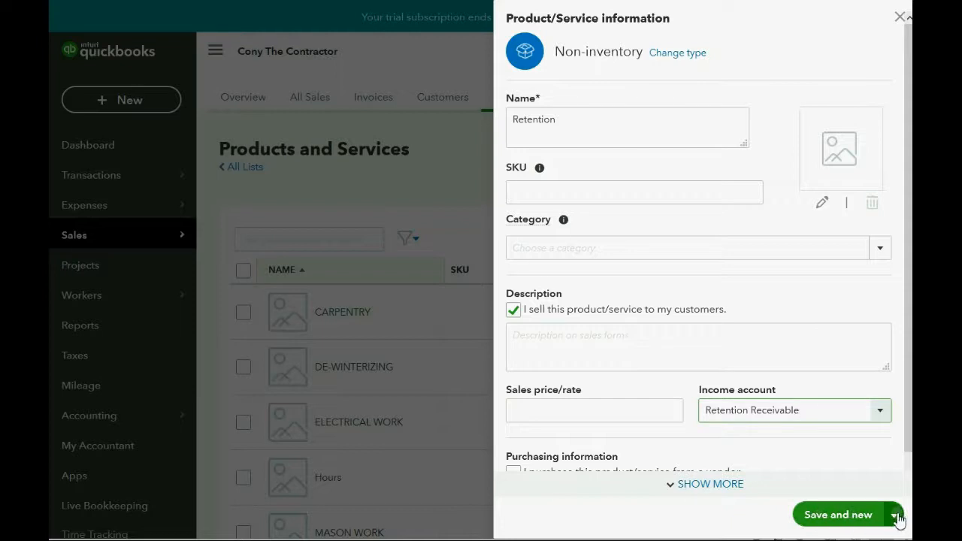
pyautogui.click(838, 514)
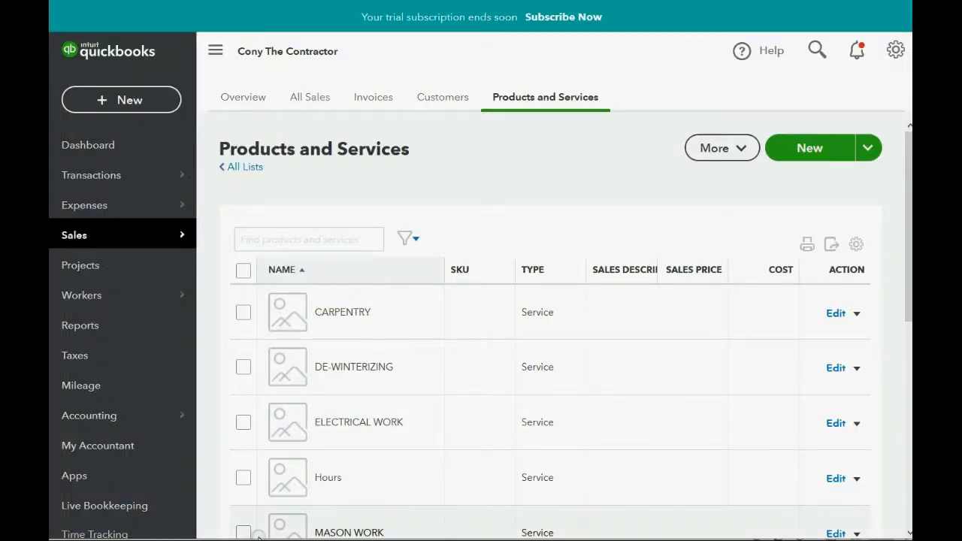
pyautogui.moveTo(249, 462)
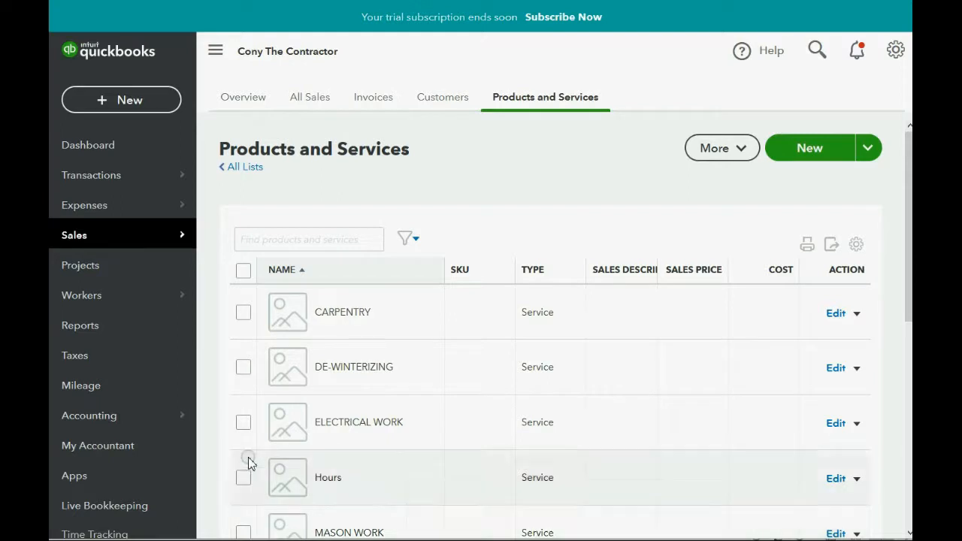
pyautogui.moveTo(108, 366)
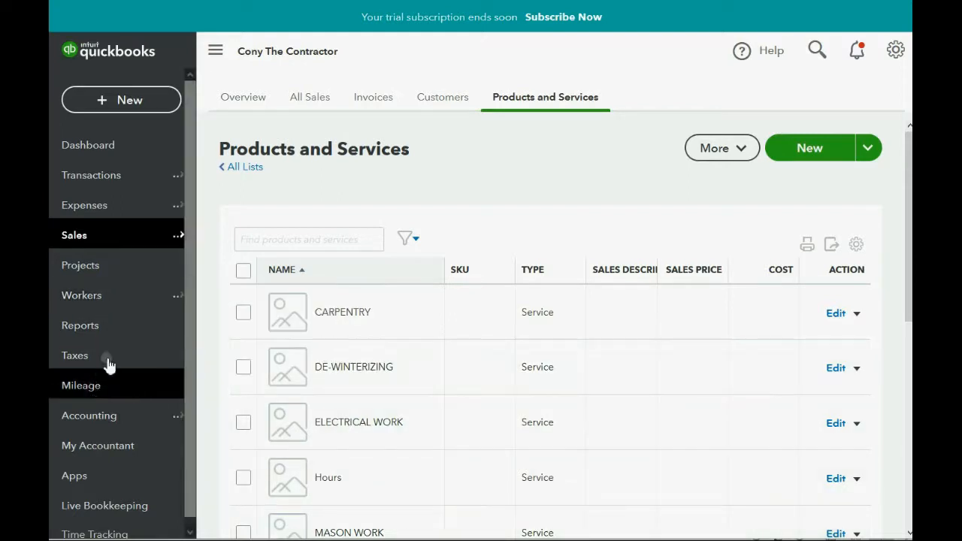
# - From Reports, bring up the transaction list showing Brown Company's 222 Hanson Place entries around invoice 1008
pyautogui.click(81, 325)
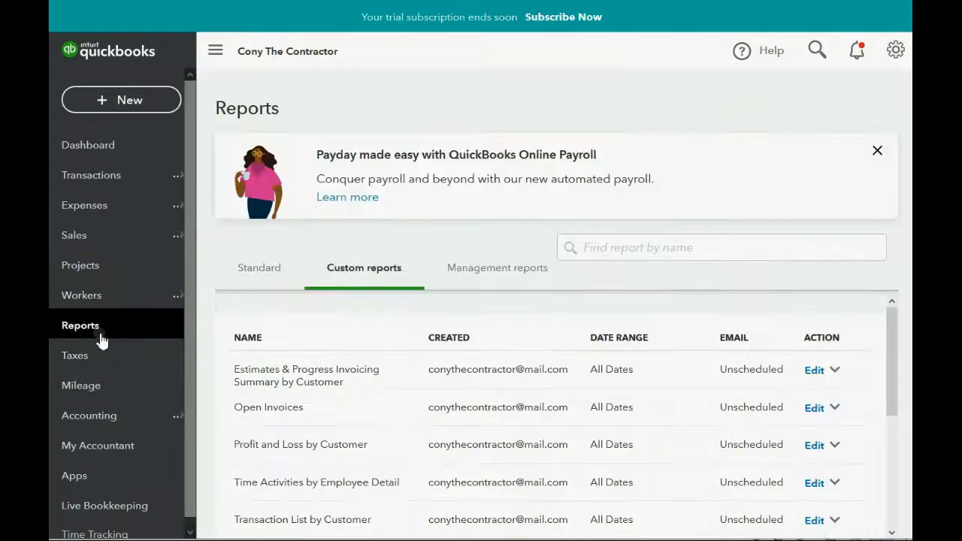
pyautogui.scroll(-3)
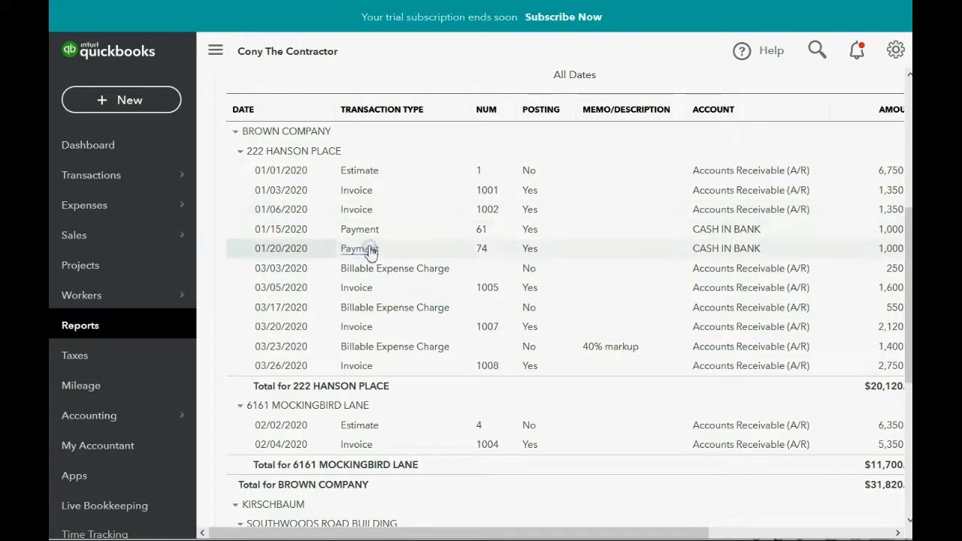
pyautogui.moveTo(368, 170)
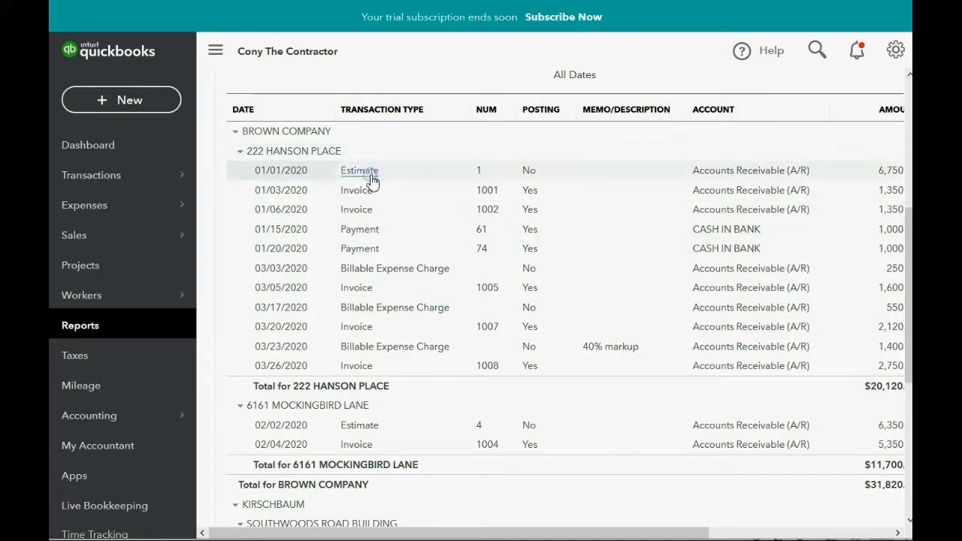
pyautogui.moveTo(367, 366)
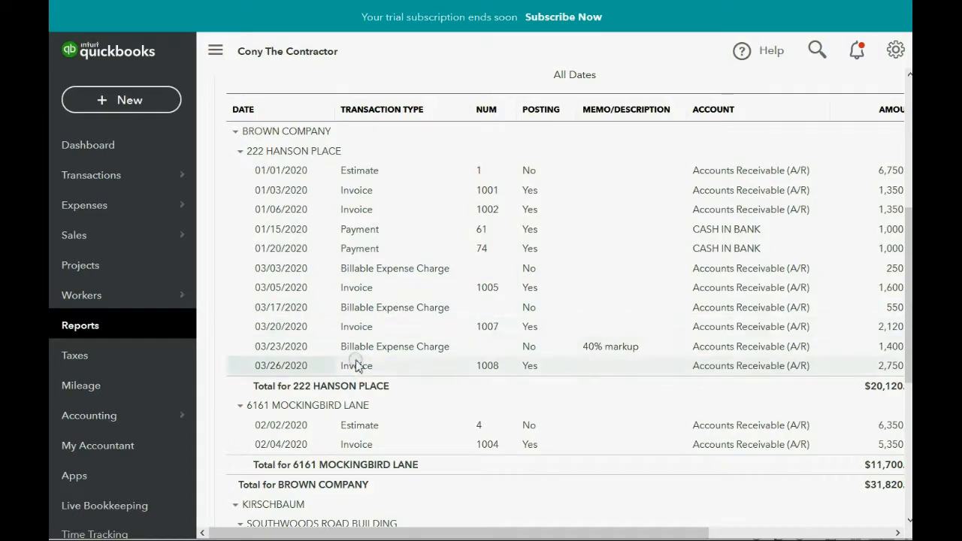
pyautogui.click(357, 365)
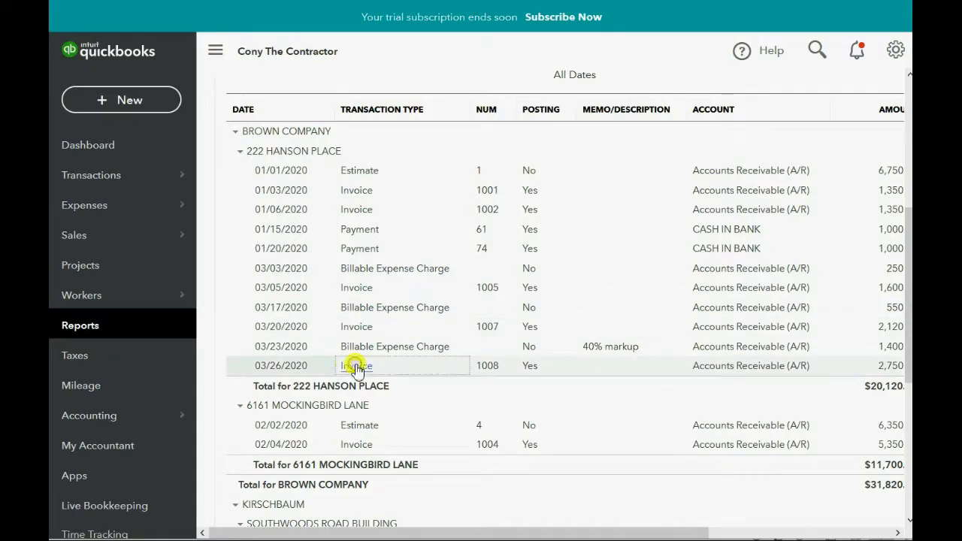
# - Add a new line 7 with product Retention on invoice 1008
pyautogui.click(358, 366)
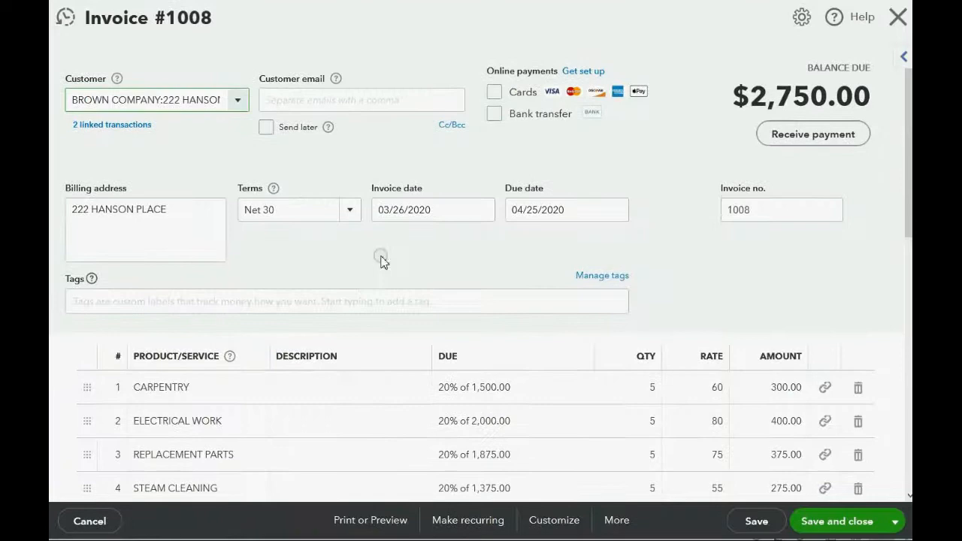
pyautogui.scroll(-3)
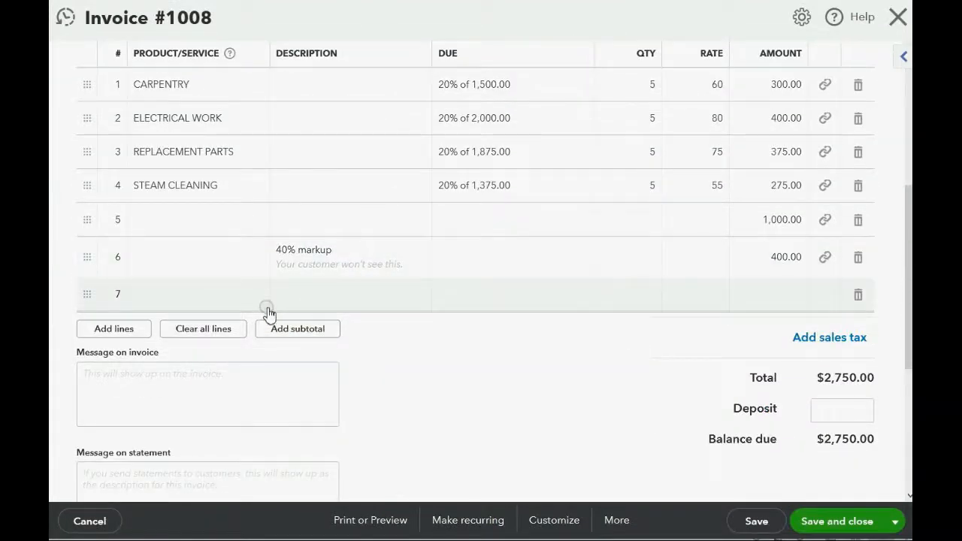
pyautogui.click(208, 293)
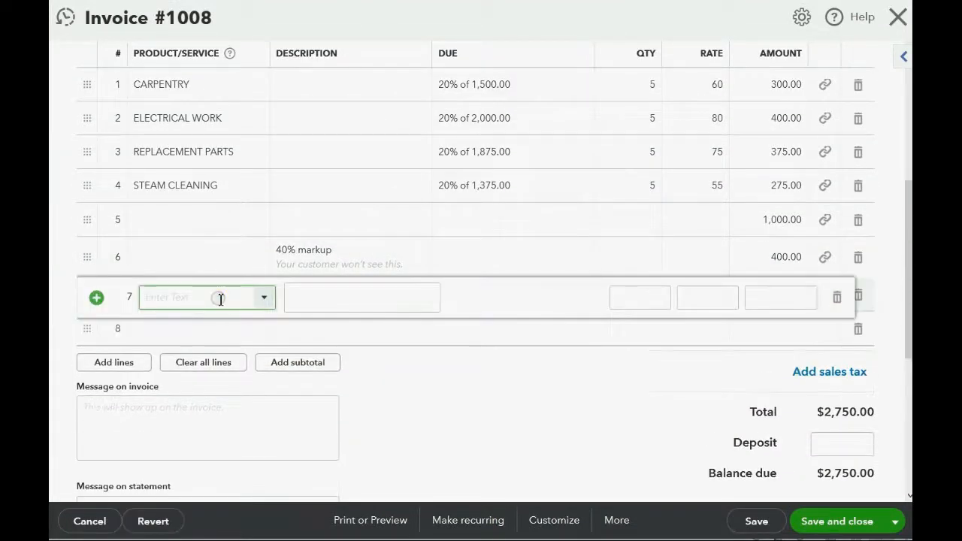
pyautogui.click(263, 298)
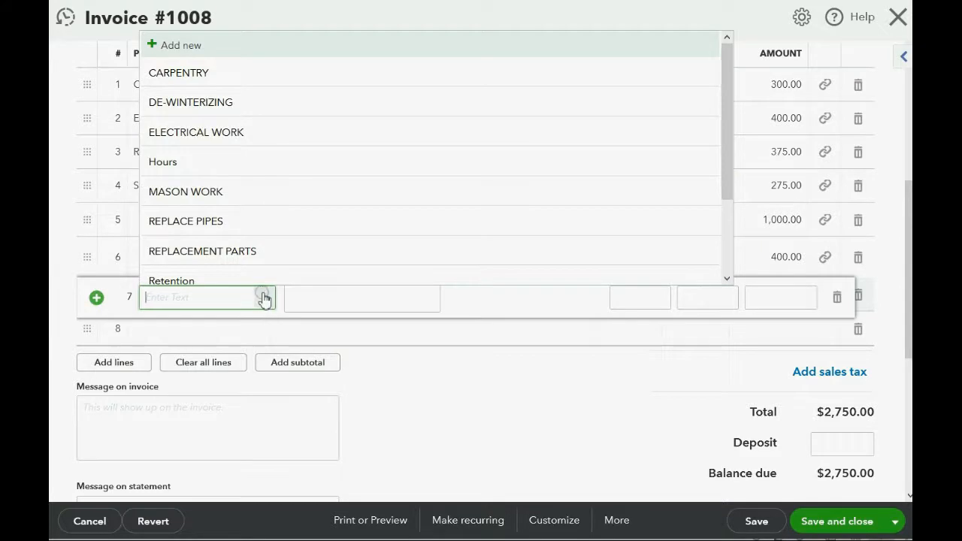
pyautogui.click(171, 281)
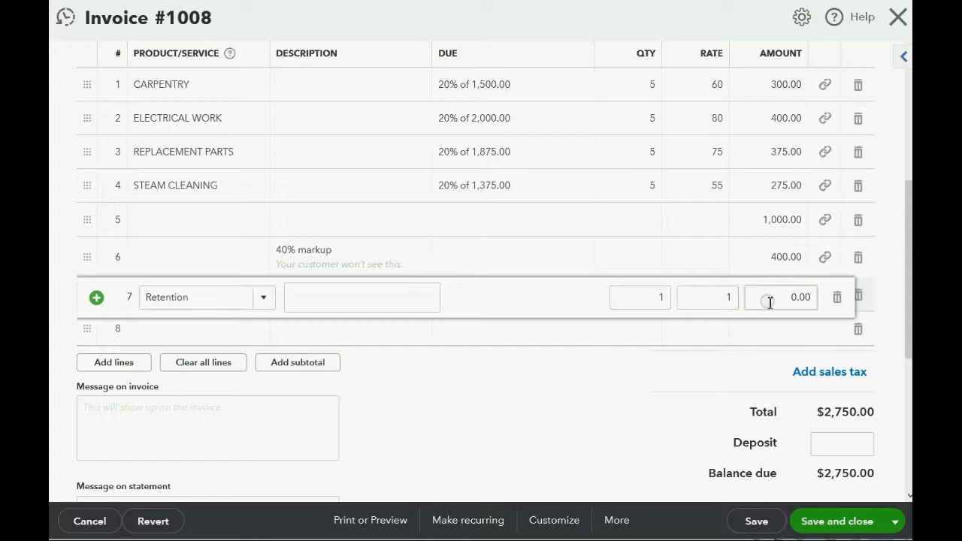
# - Enter -135 as the Retention amount and save invoice 1008 at $2,615, confirming the linked-transaction change
pyautogui.click(782, 298)
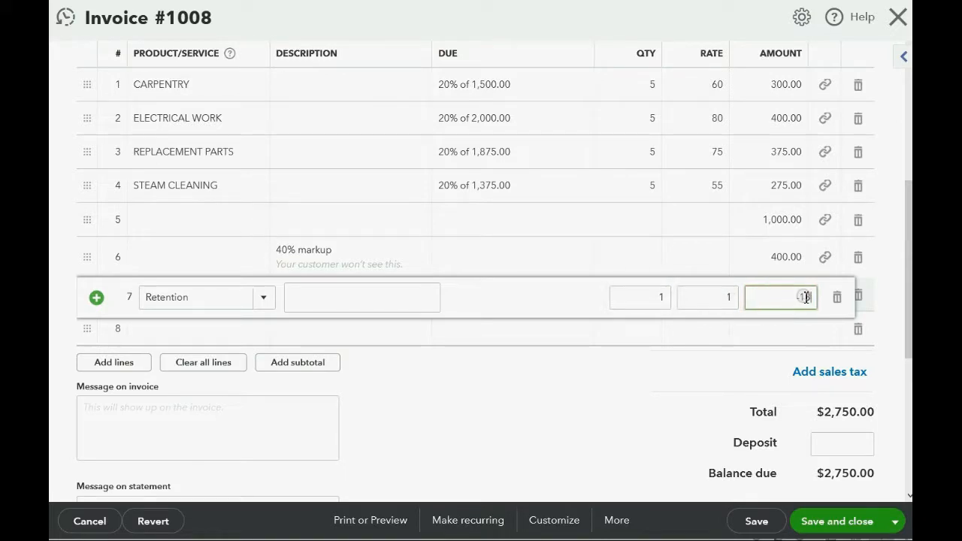
pyautogui.write('-135.00')
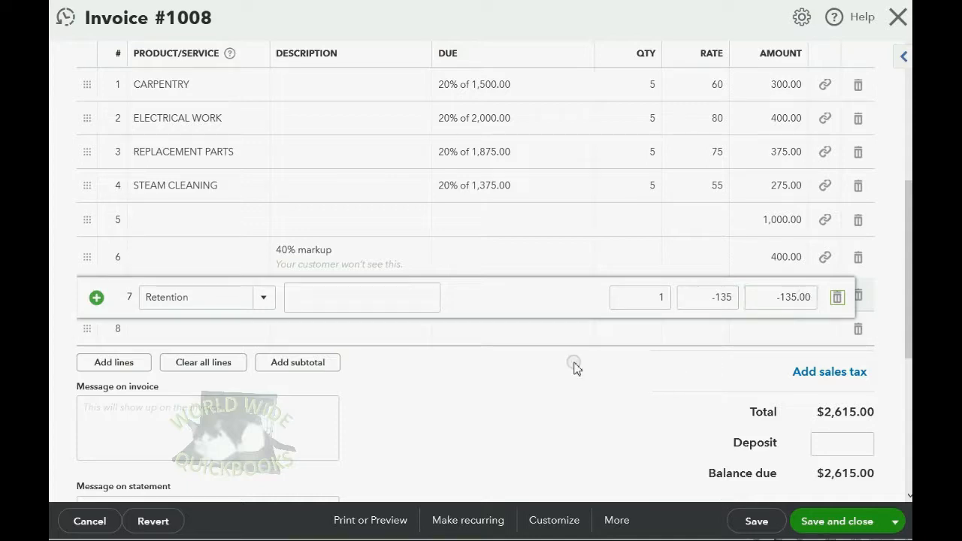
pyautogui.moveTo(624, 421)
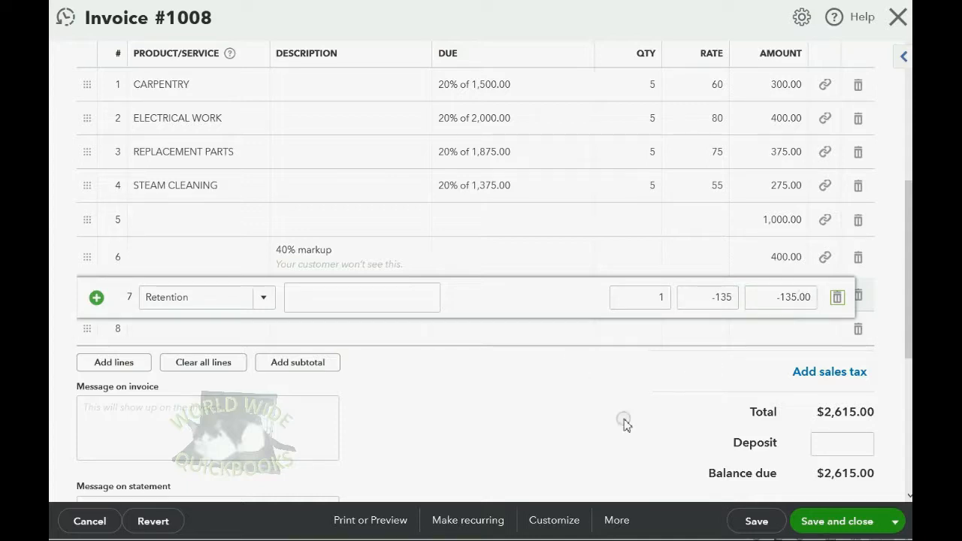
pyautogui.click(836, 520)
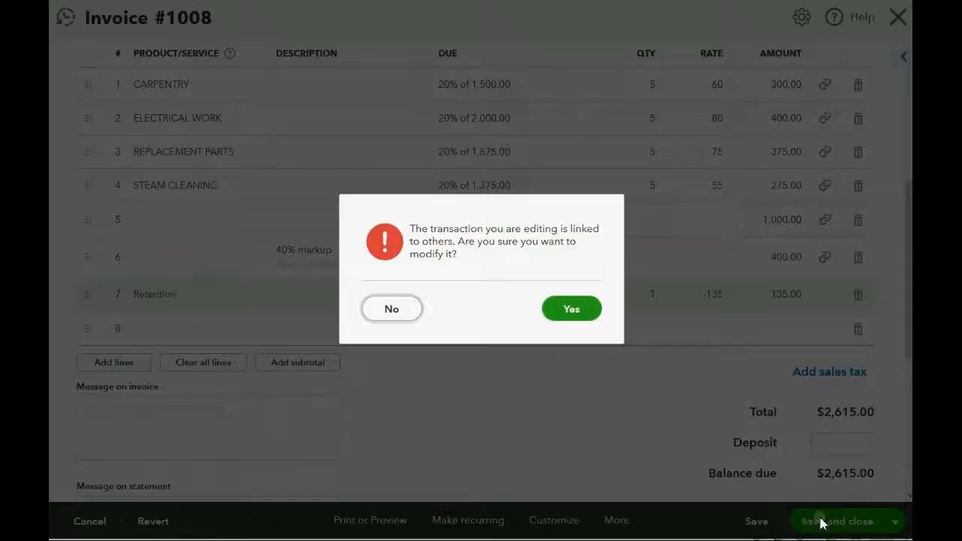
pyautogui.click(572, 309)
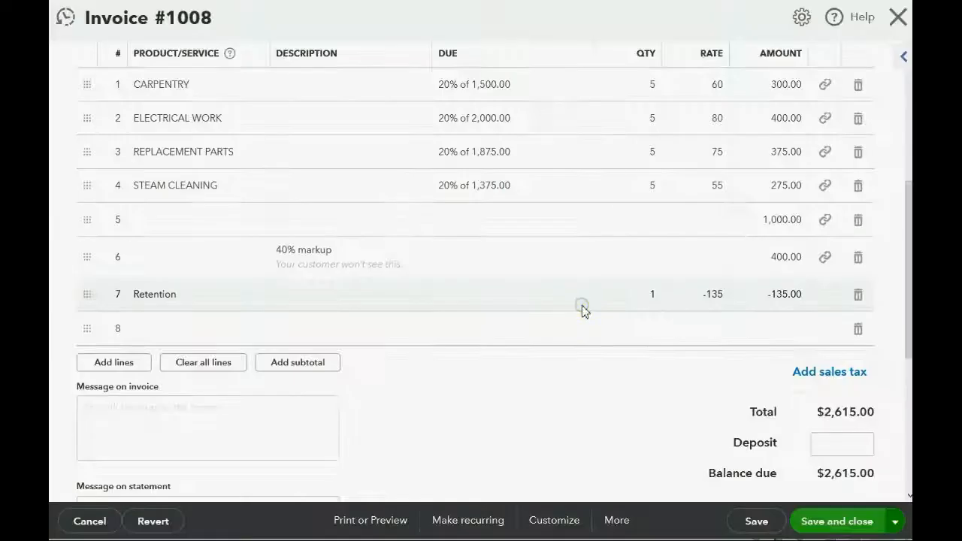
pyautogui.click(836, 520)
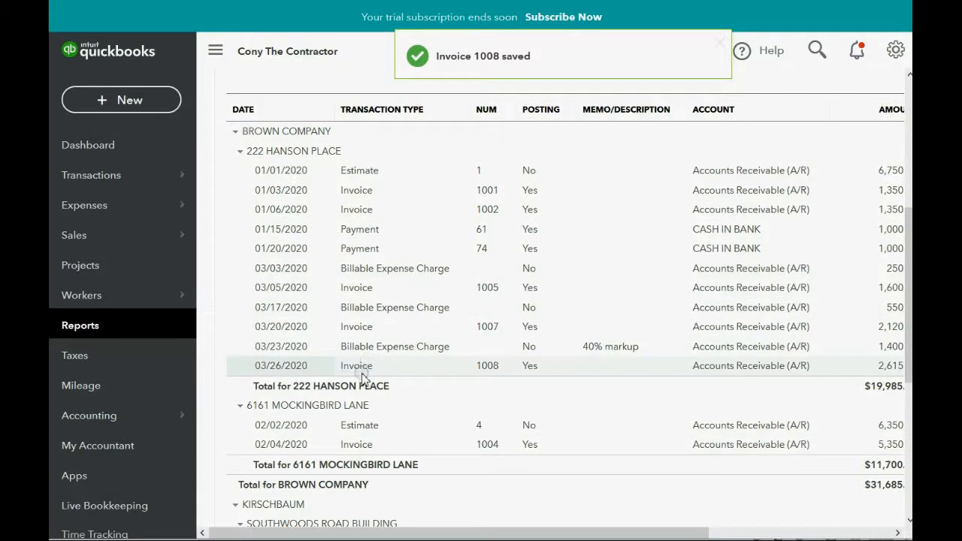
pyautogui.moveTo(364, 333)
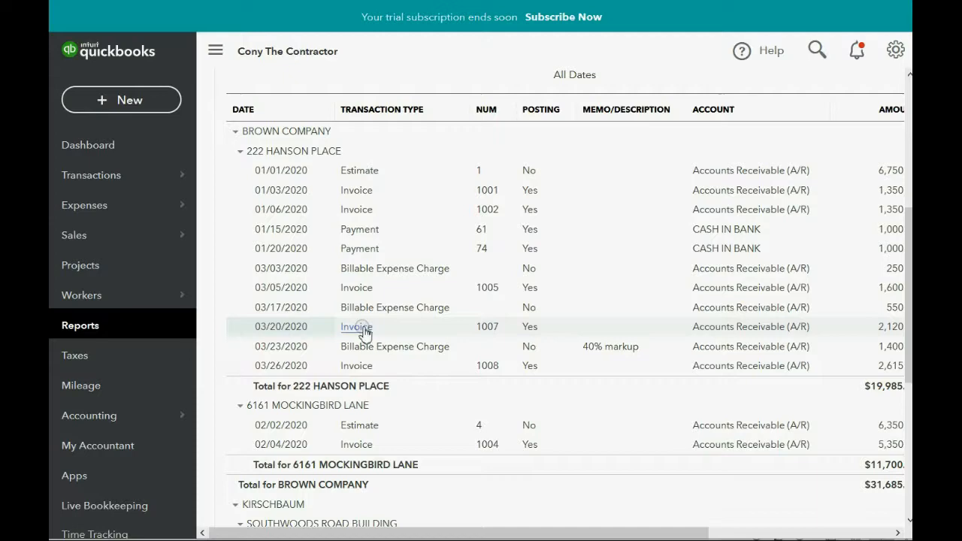
# - Set line 5 of invoice 1007 to the Retention product
pyautogui.click(357, 326)
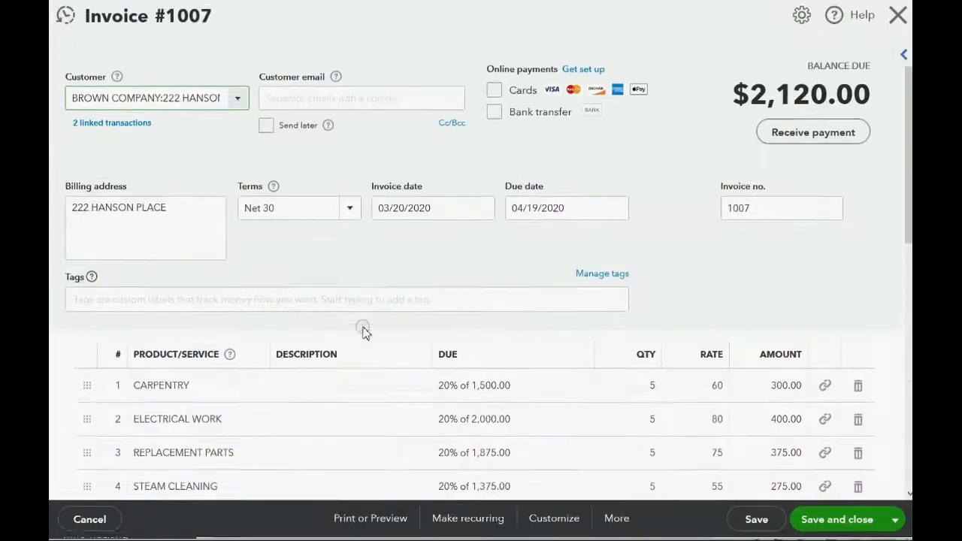
pyautogui.scroll(-3)
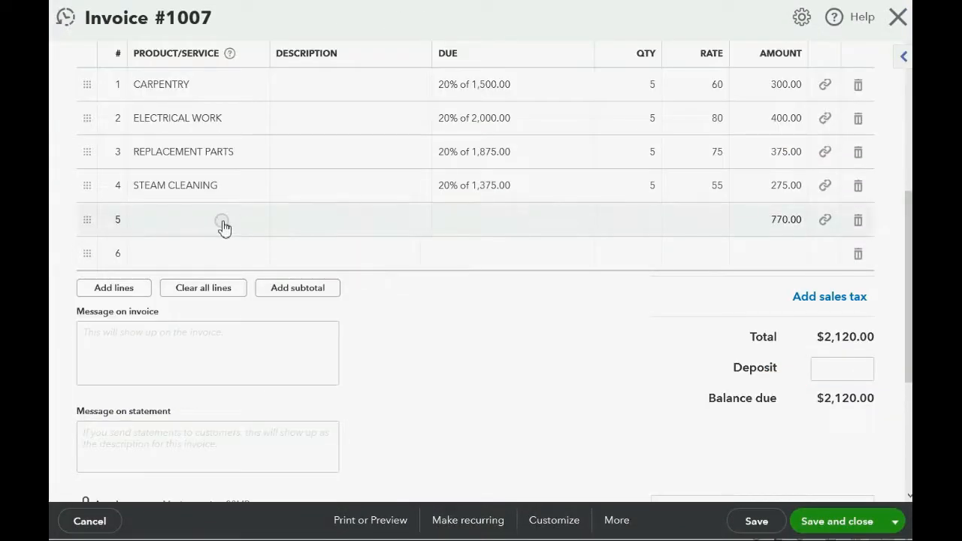
pyautogui.click(203, 219)
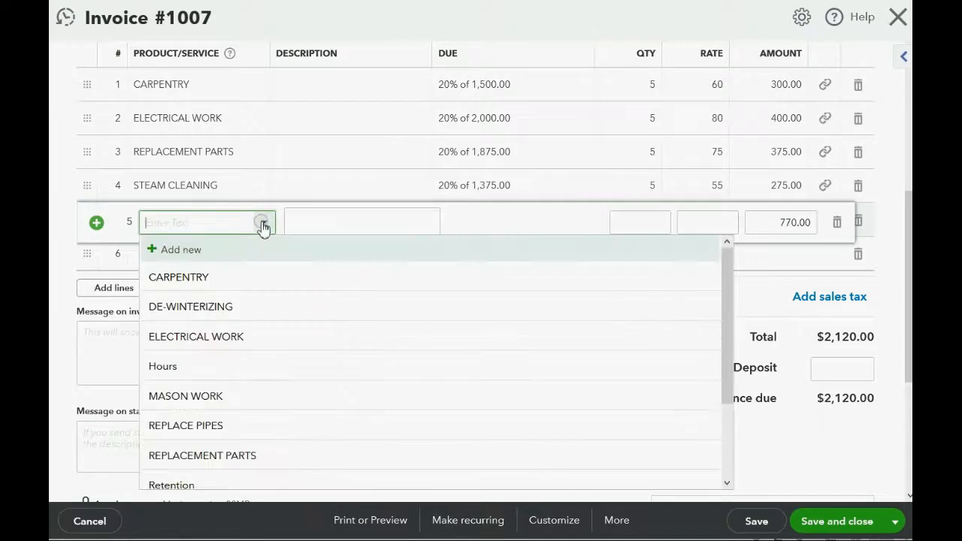
pyautogui.scroll(-3)
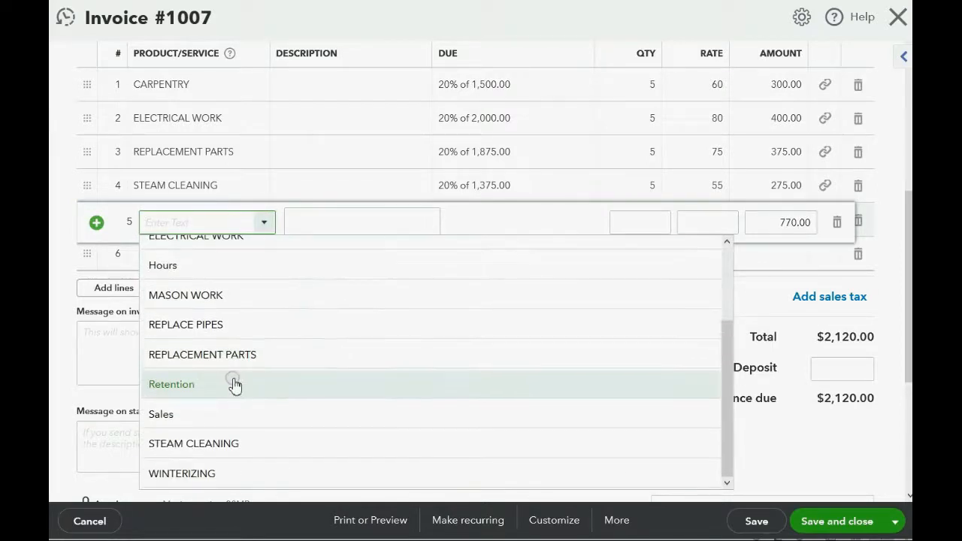
pyautogui.click(172, 385)
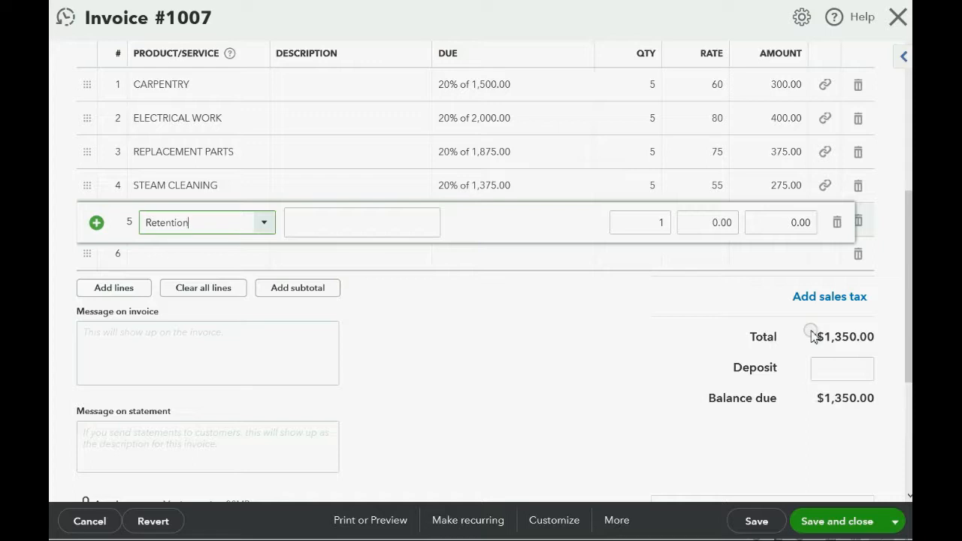
# - Enter -67.00 as the Retention amount and save invoice 1007 at $1,283, confirming the linked change
pyautogui.click(782, 223)
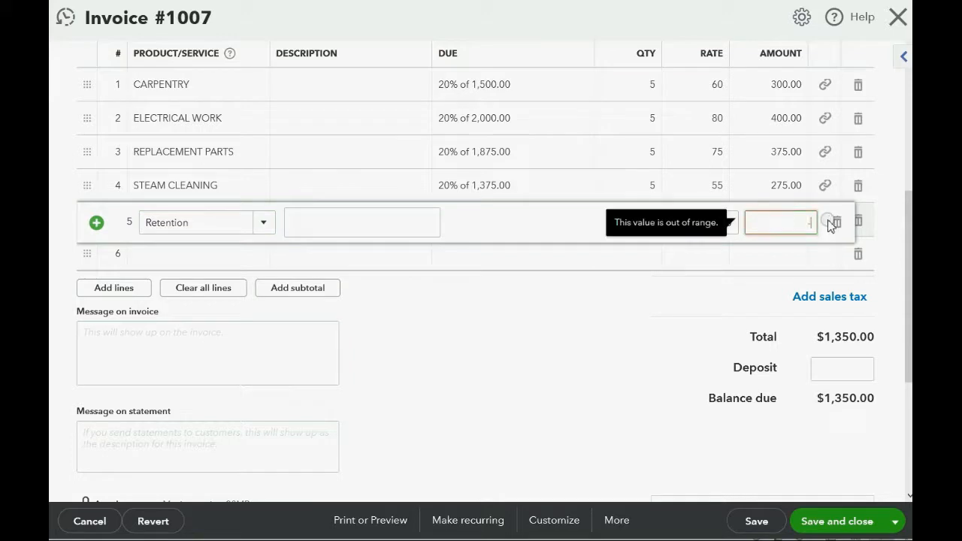
pyautogui.write('-67.00')
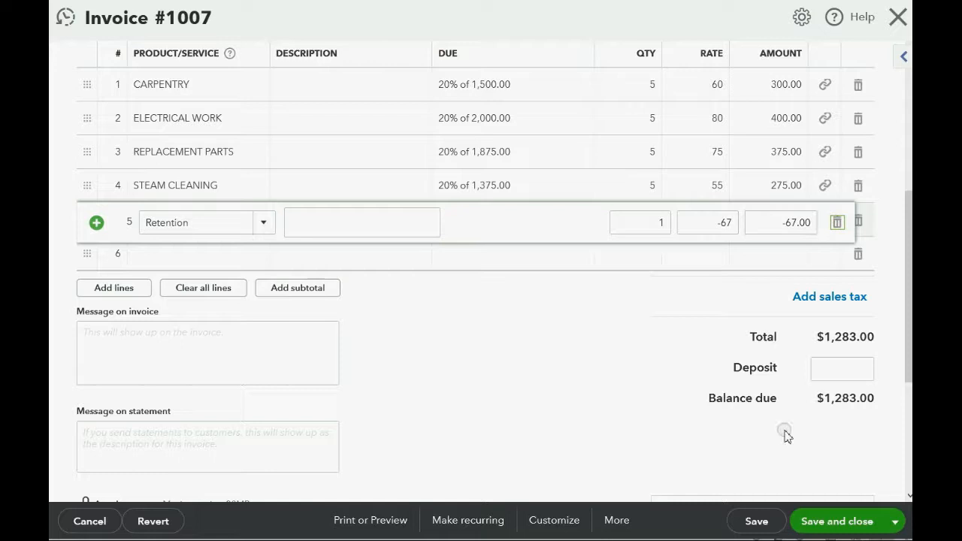
pyautogui.click(842, 369)
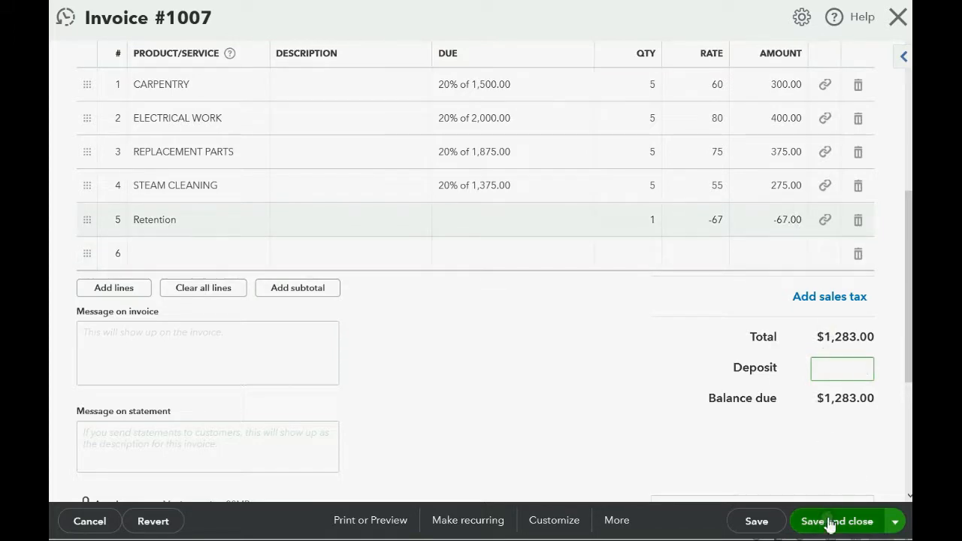
pyautogui.click(836, 521)
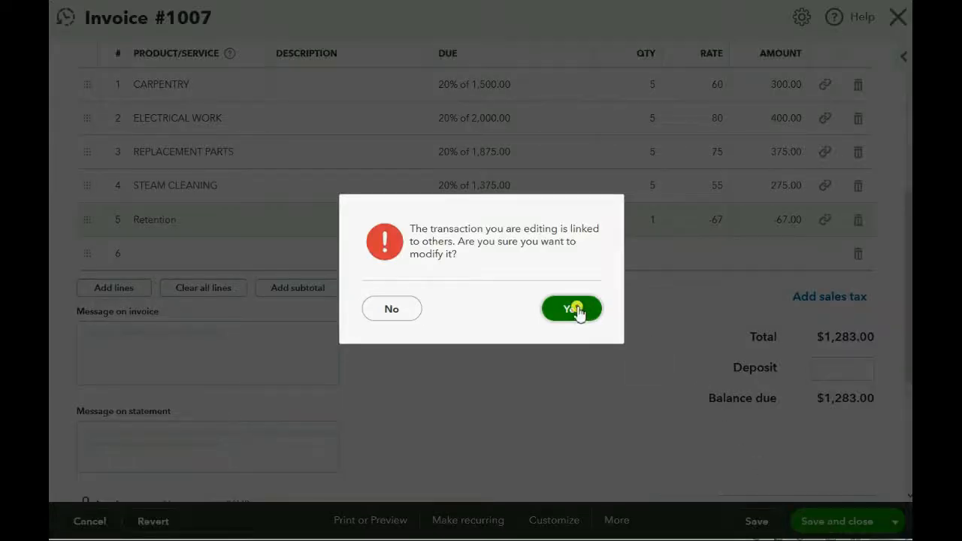
pyautogui.click(571, 308)
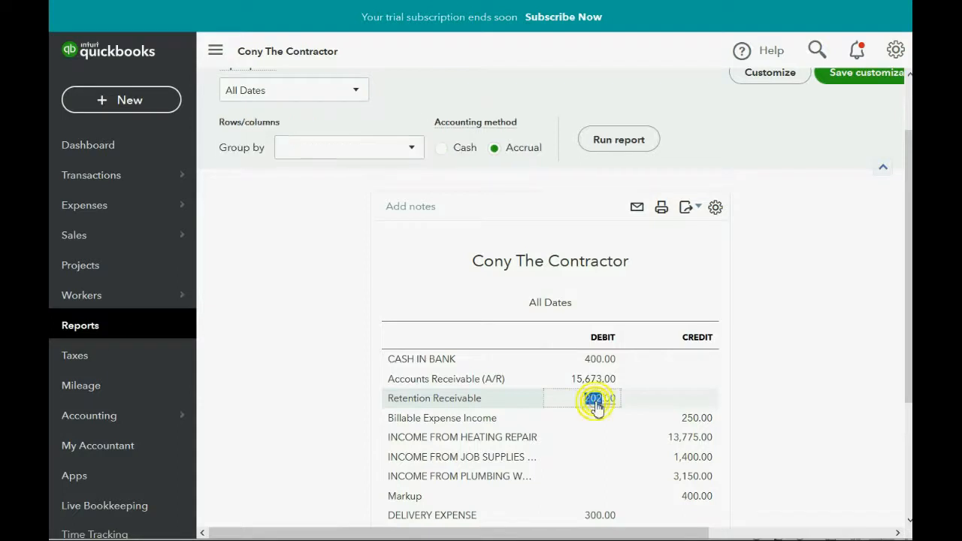
# - Review the Trial Balance showing Retention Receivable at 202.00 debit
pyautogui.click(595, 398)
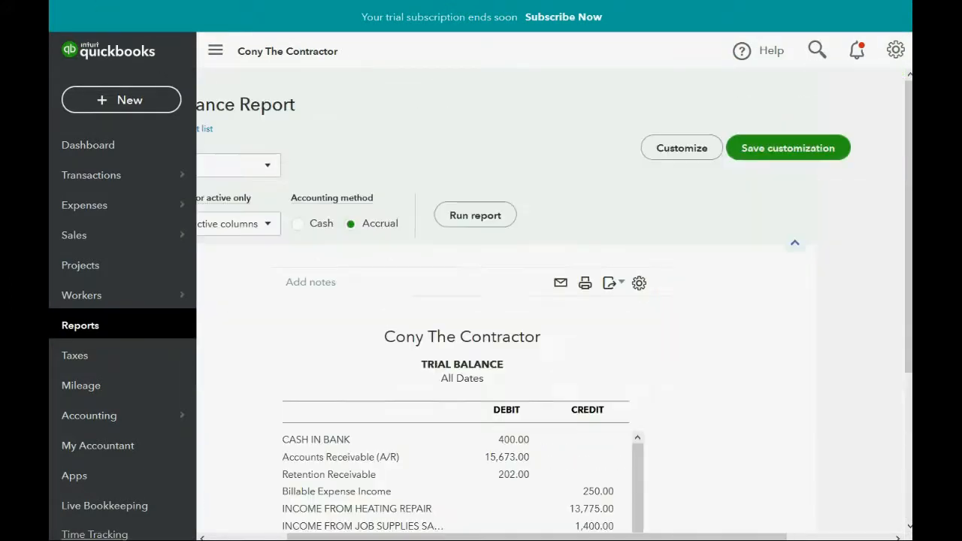
pyautogui.scroll(-3)
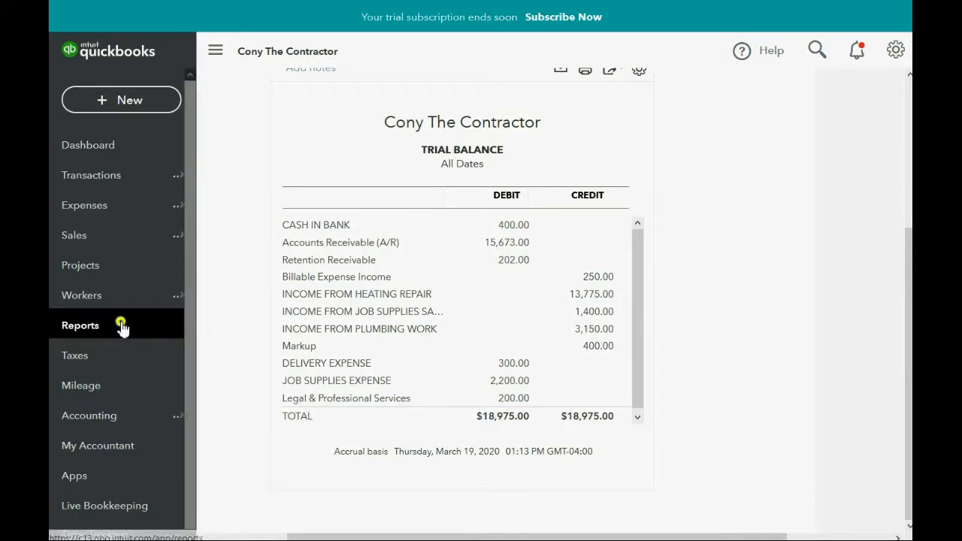
pyautogui.click(81, 325)
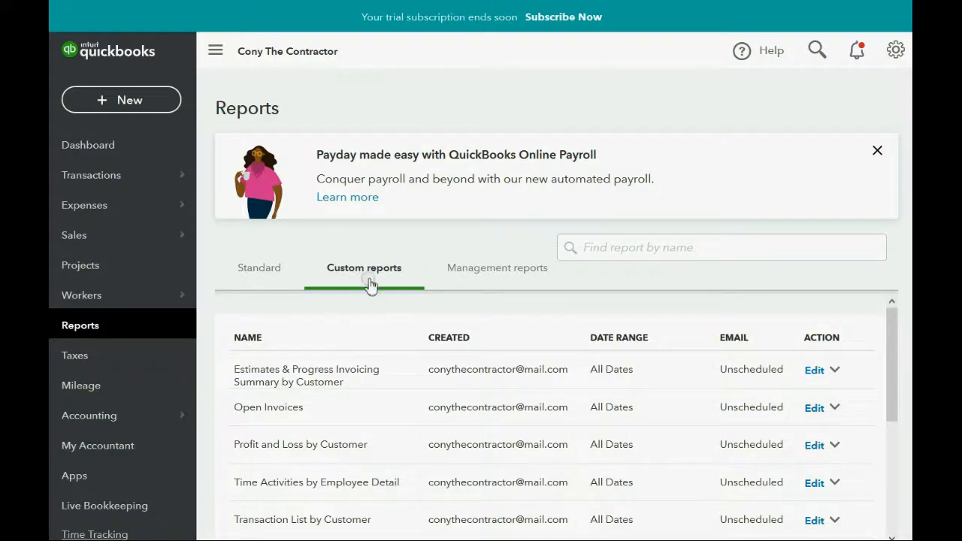
pyautogui.scroll(-3)
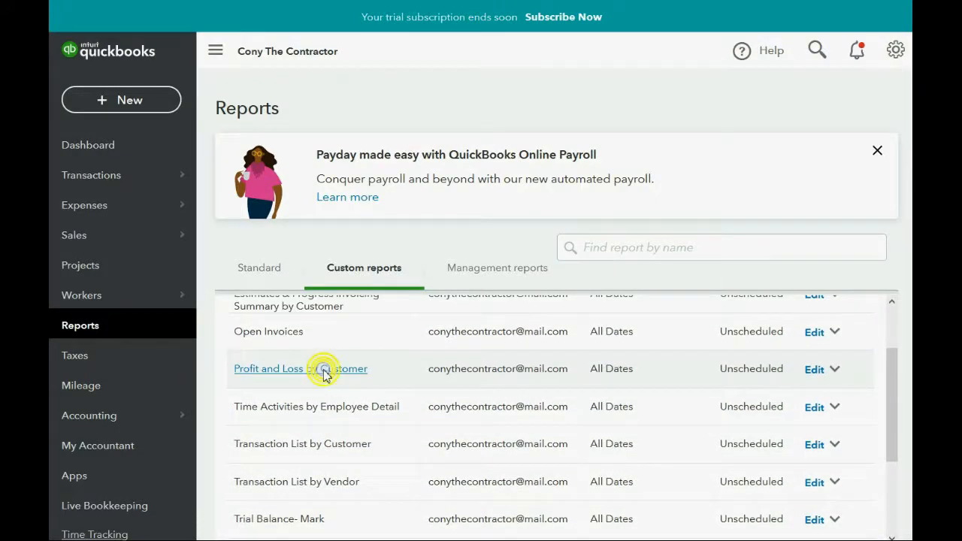
pyautogui.click(267, 369)
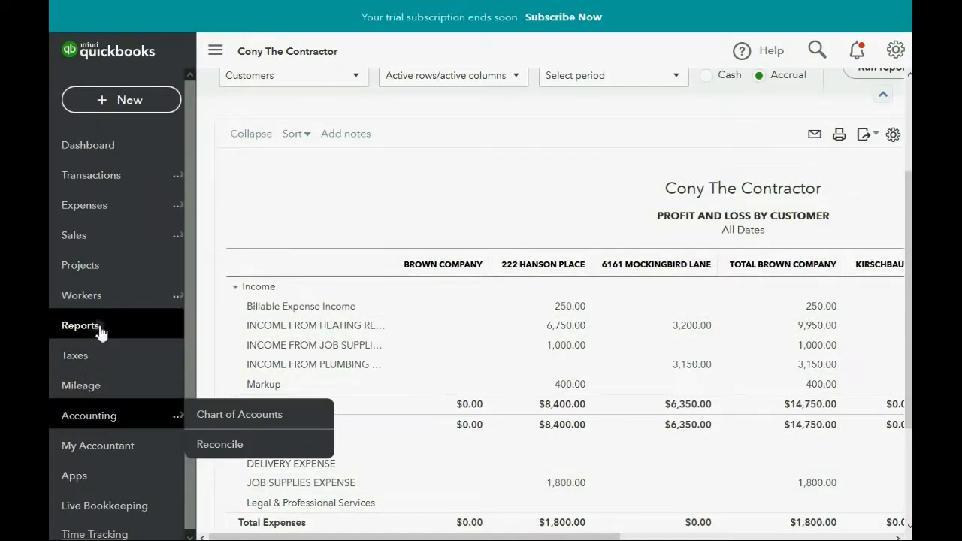
pyautogui.click(81, 325)
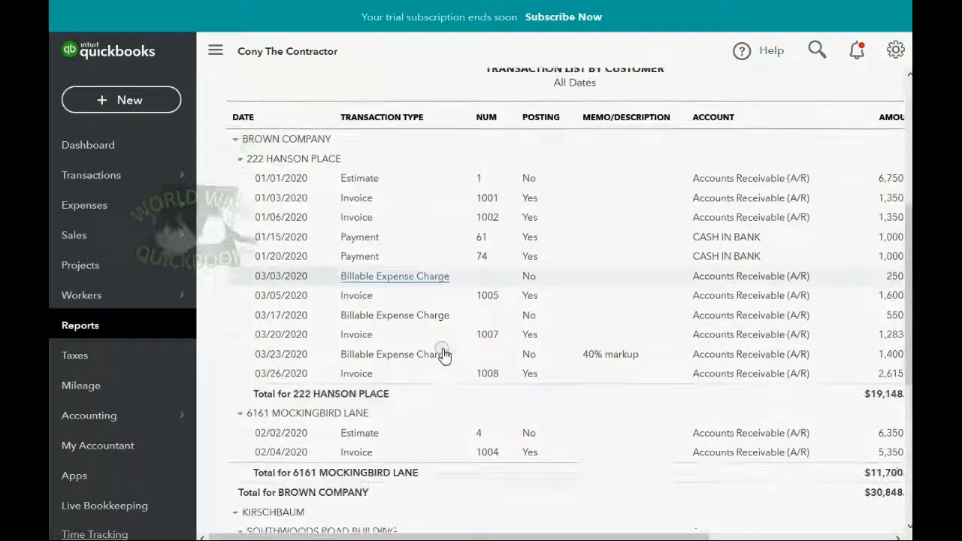
pyautogui.scroll(-3)
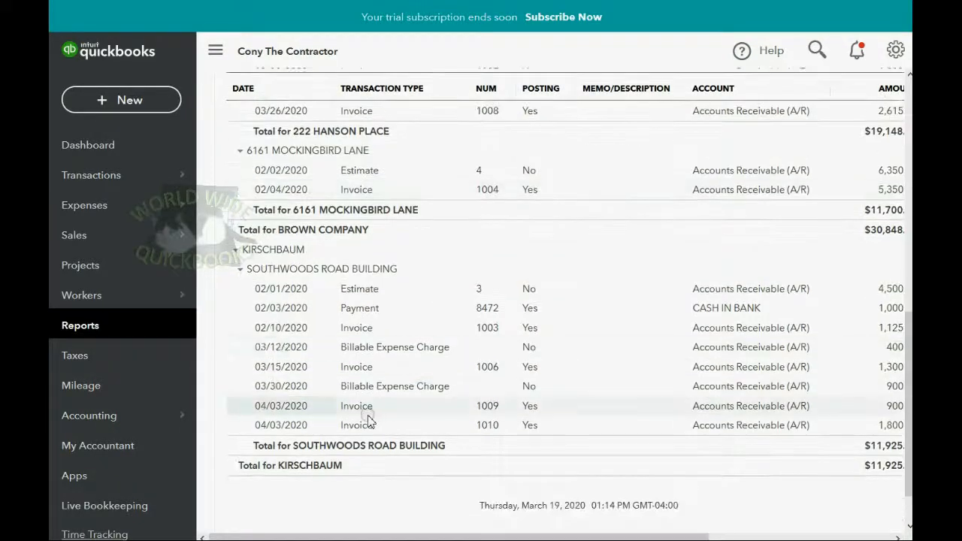
pyautogui.moveTo(350, 445)
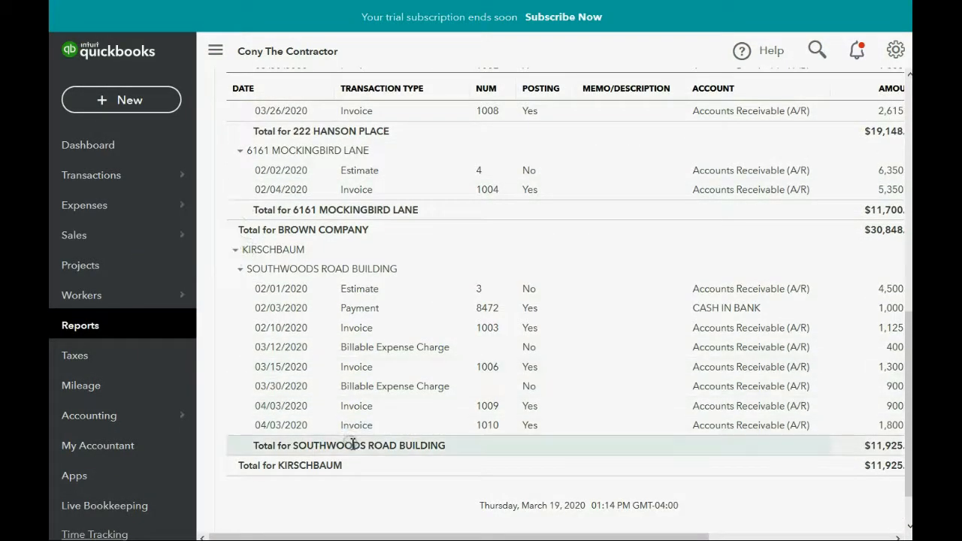
pyautogui.moveTo(357, 430)
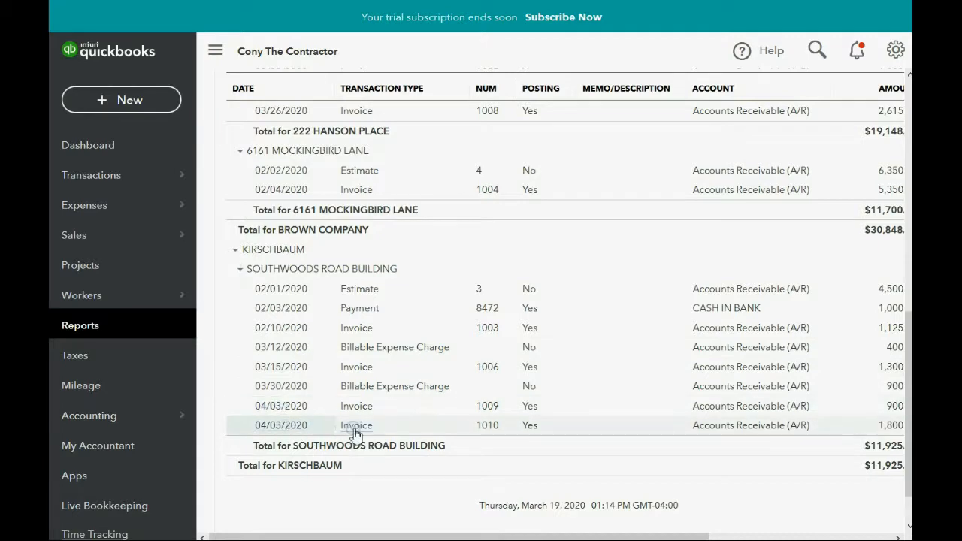
# - Add a -90 Retention line to invoice 1010 and save it at $1,710, confirming the linked change
pyautogui.click(356, 424)
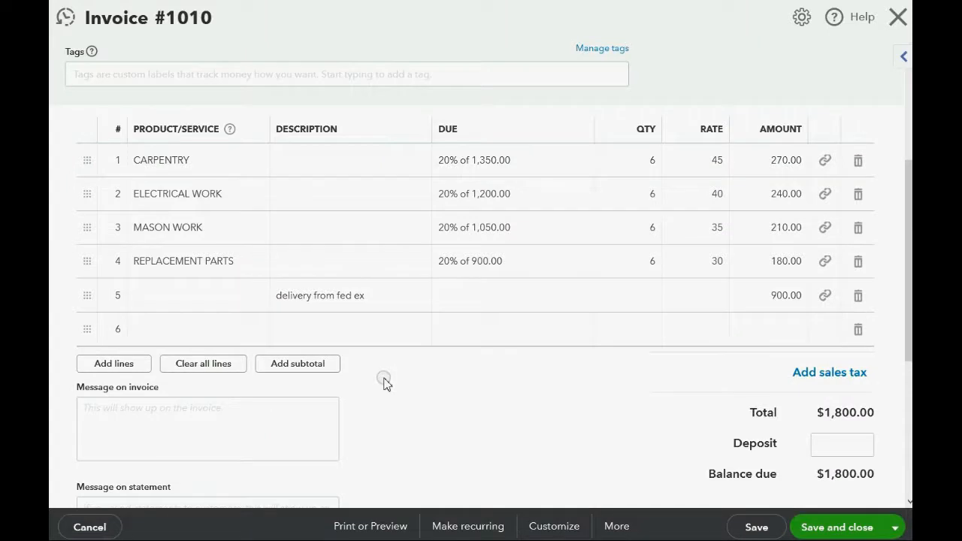
pyautogui.moveTo(379, 367)
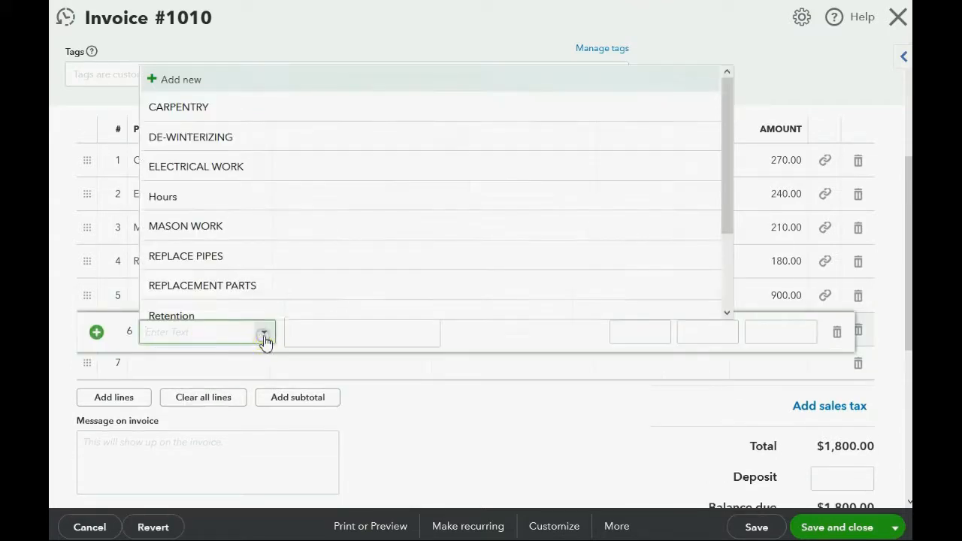
pyautogui.click(172, 316)
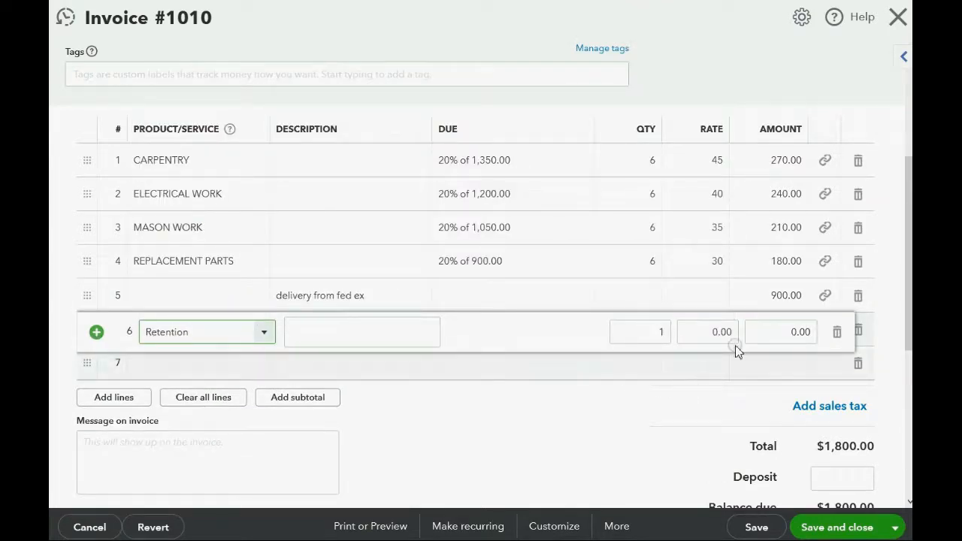
pyautogui.click(782, 332)
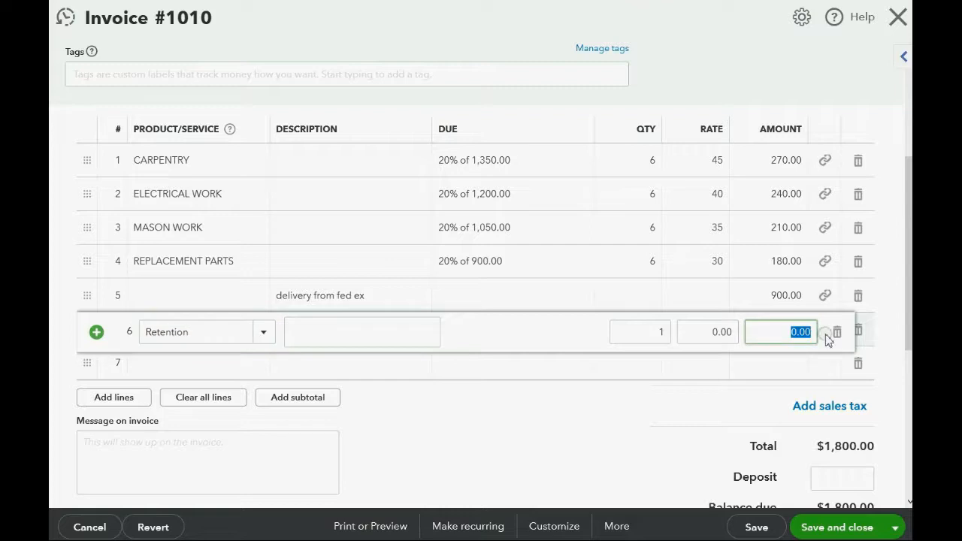
pyautogui.write('-90')
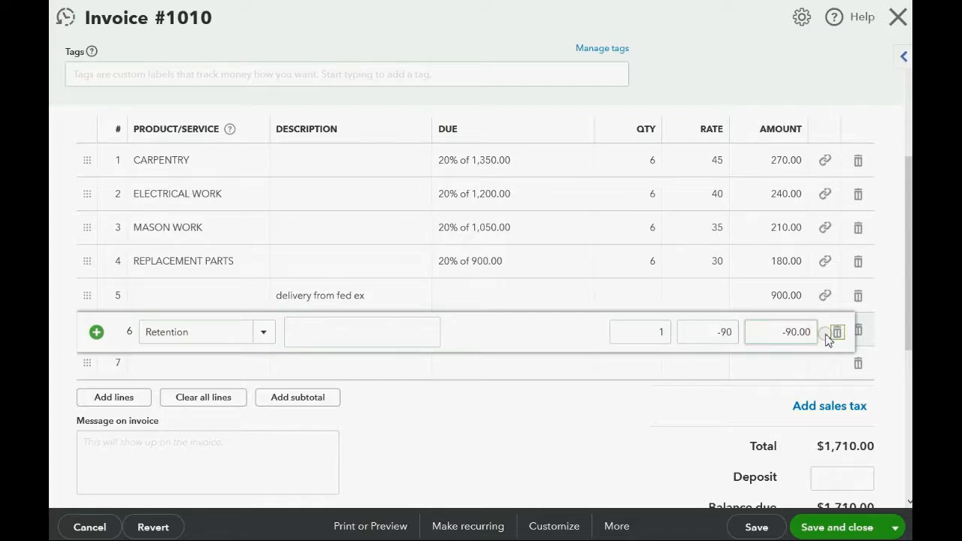
pyautogui.scroll(-3)
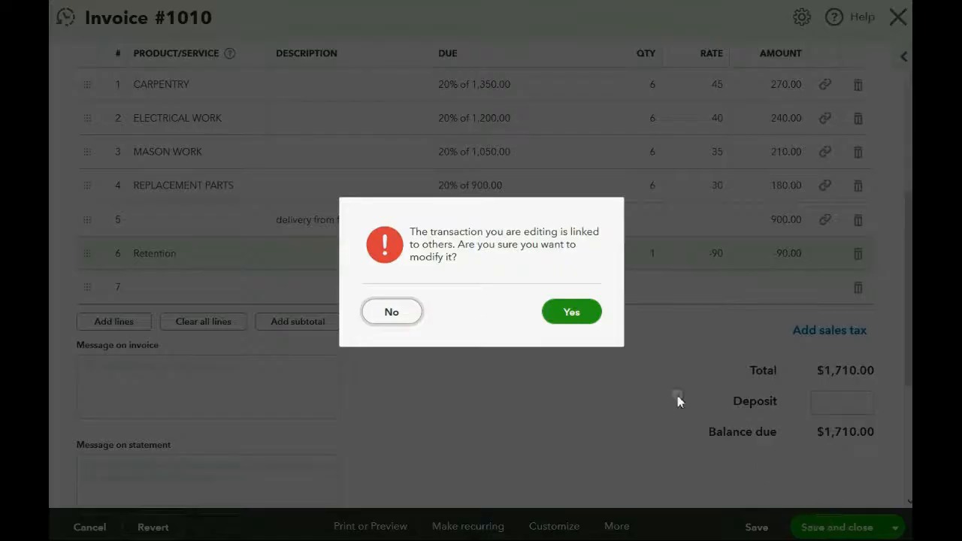
pyautogui.click(571, 312)
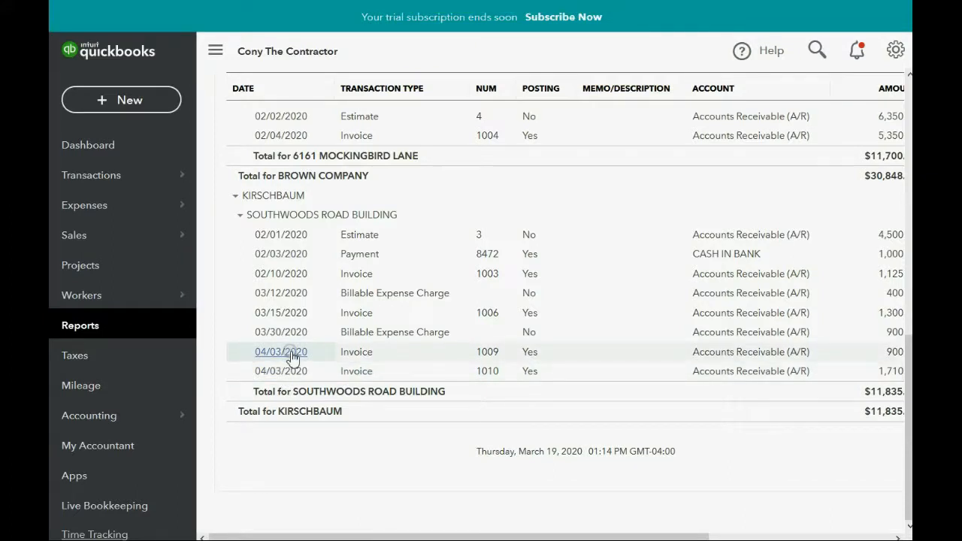
# - Add a -45 Retention line to invoice 1009 and save it at $855, confirming the linked change
pyautogui.click(279, 352)
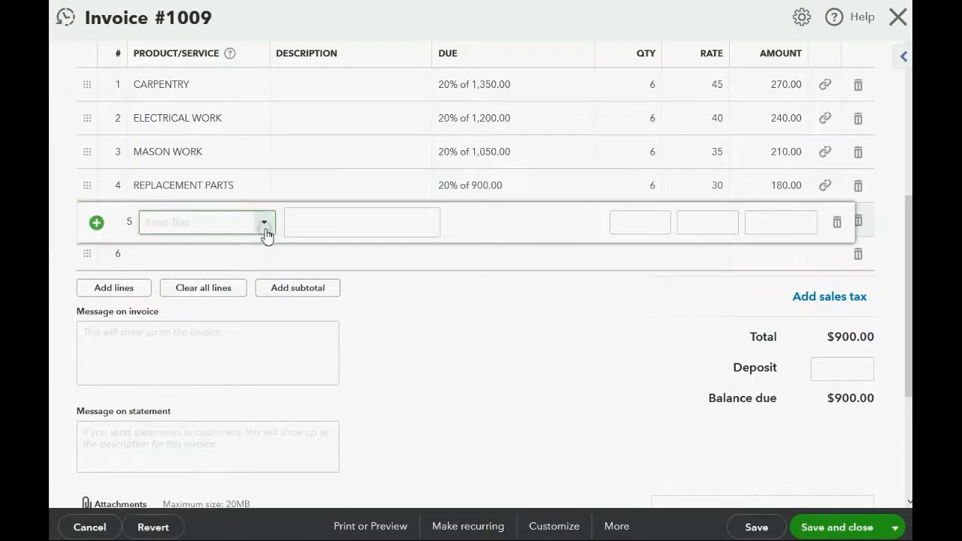
pyautogui.write('Retention')
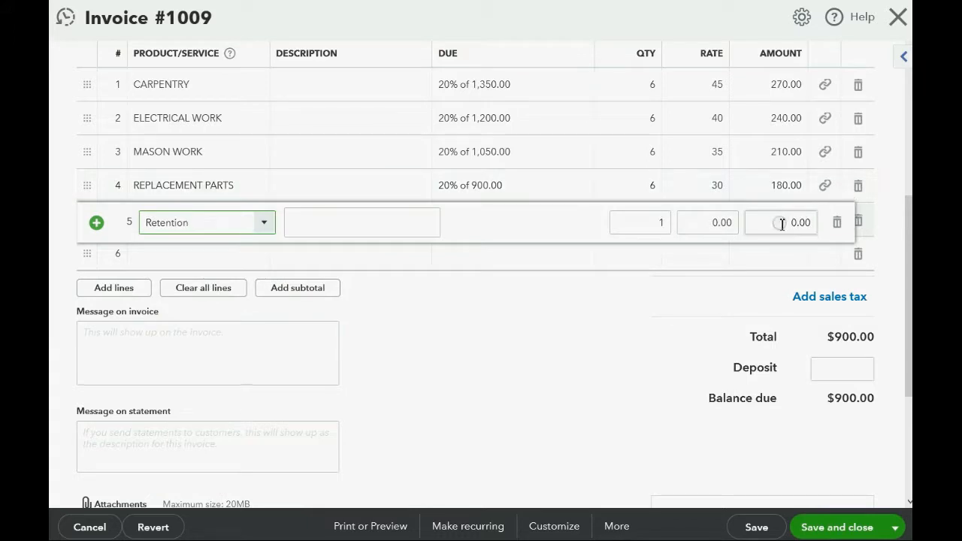
pyautogui.click(782, 222)
pyautogui.write('45')
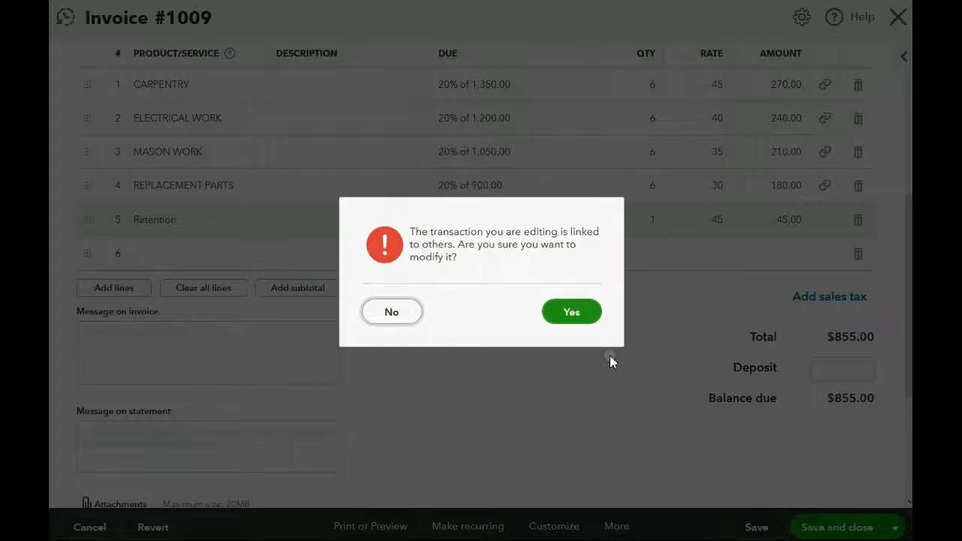
pyautogui.click(572, 311)
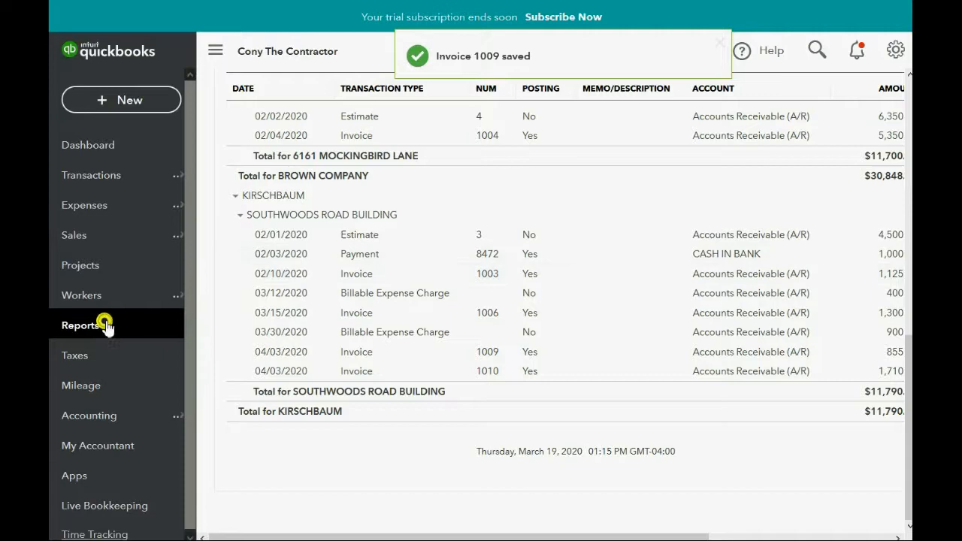
# - Drill into the Retention Receivable 337.00 on the Trial Balance to see invoices 1007–1010
pyautogui.click(81, 325)
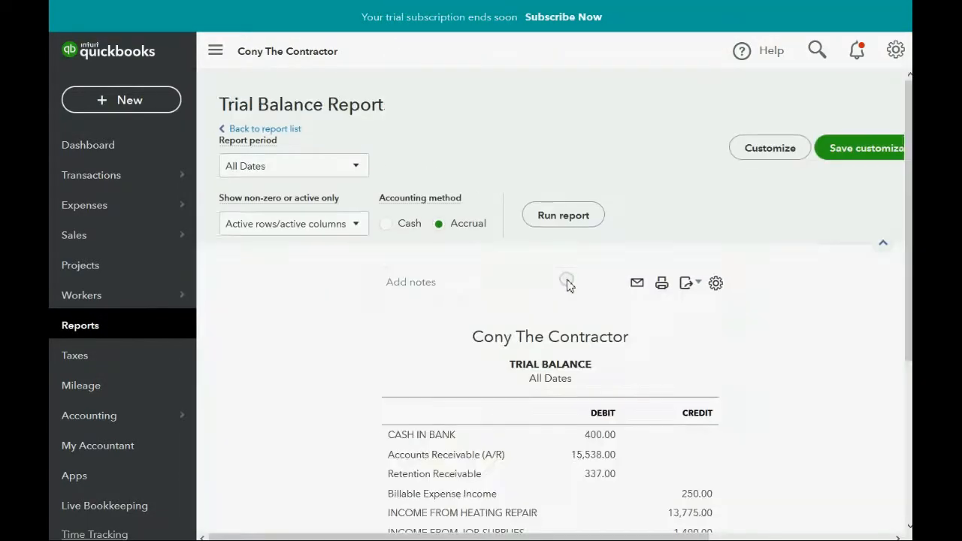
pyautogui.scroll(-3)
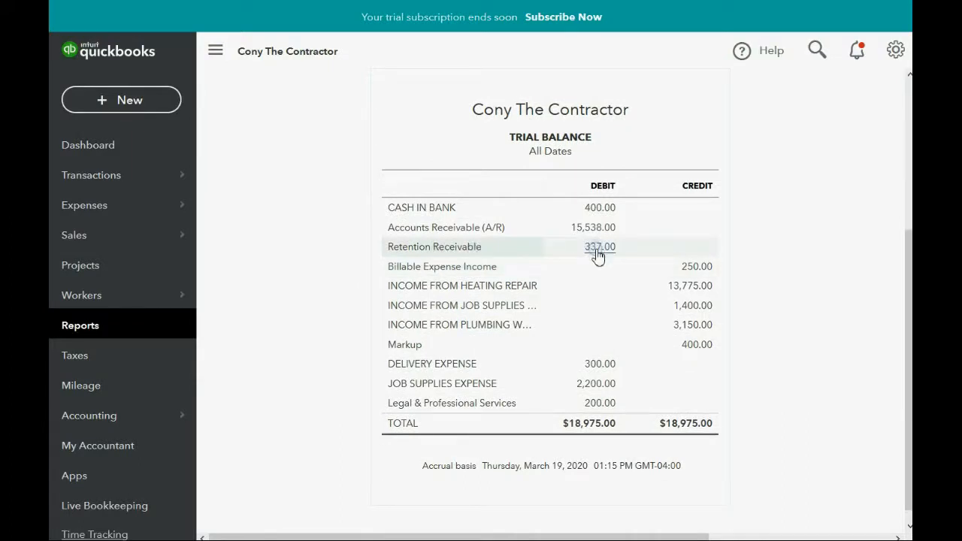
pyautogui.moveTo(599, 250)
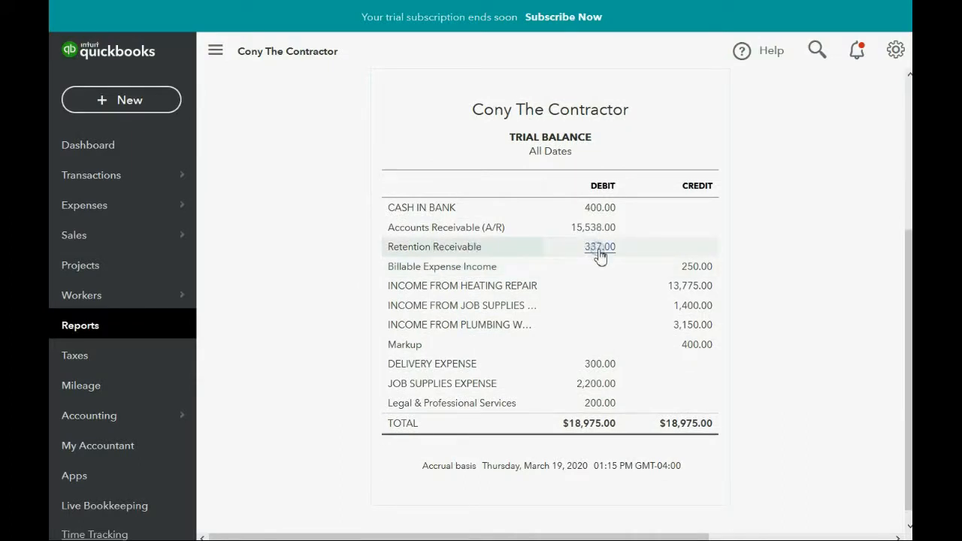
pyautogui.click(599, 246)
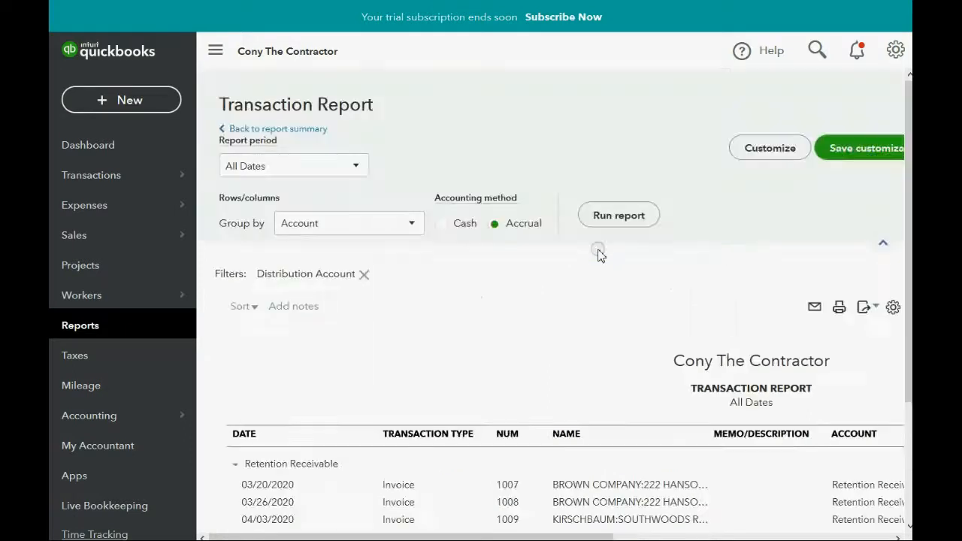
pyautogui.scroll(-3)
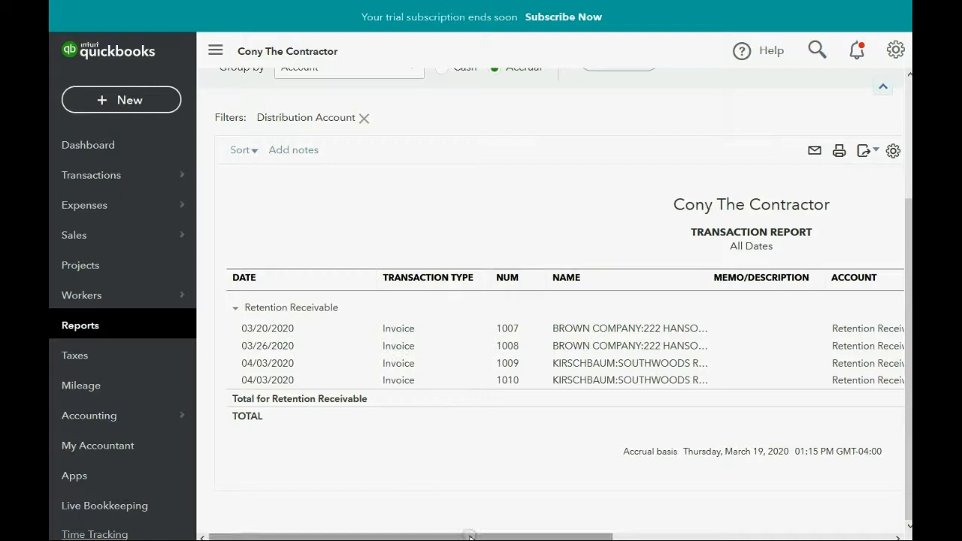
pyautogui.hscroll(3)
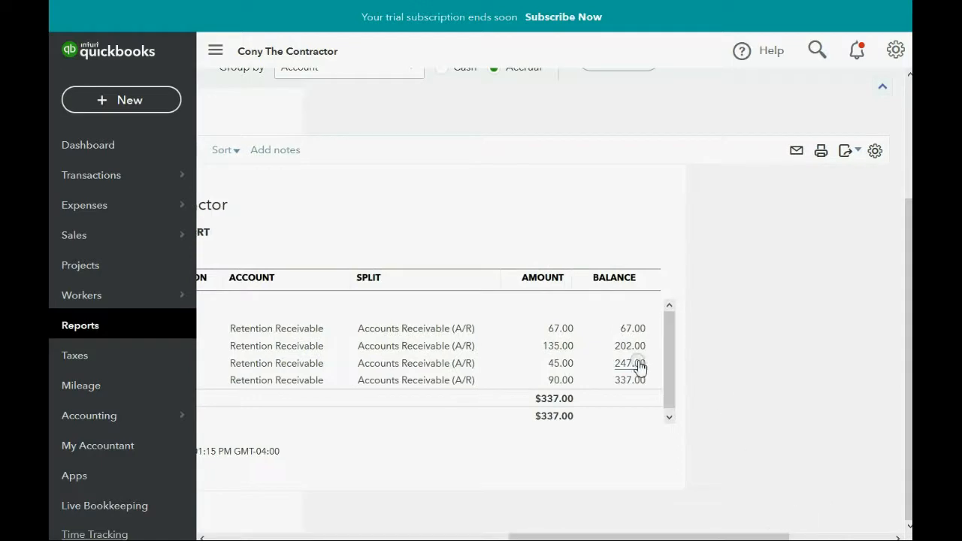
pyautogui.moveTo(638, 384)
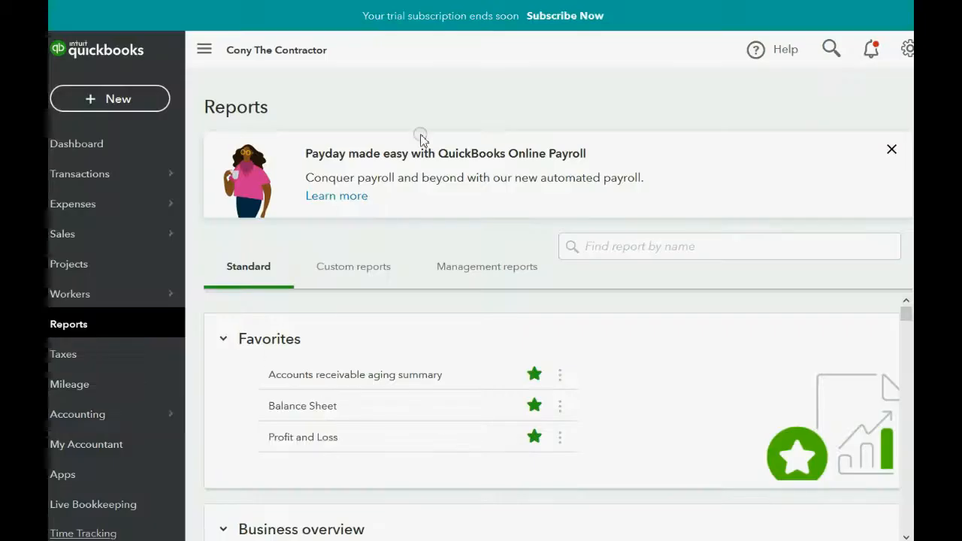
pyautogui.moveTo(438, 102)
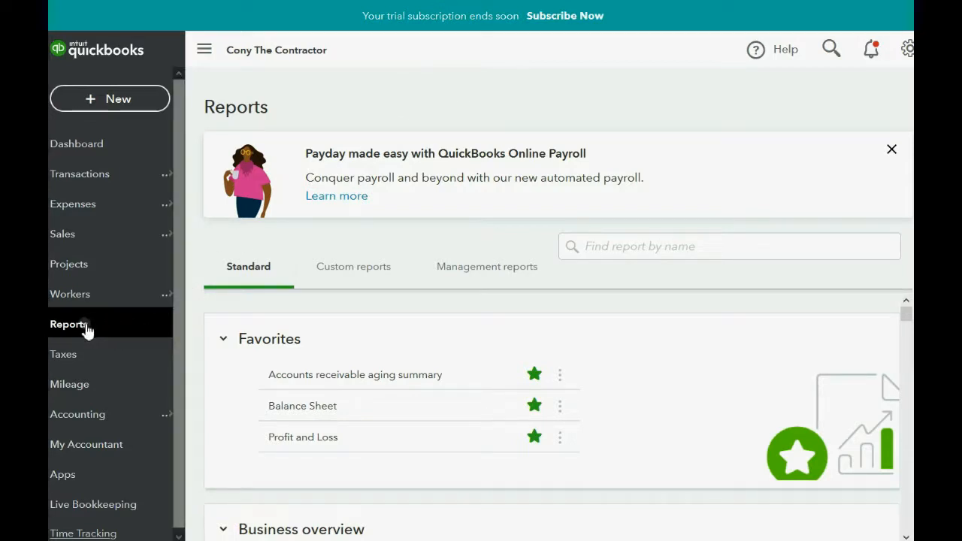
pyautogui.click(352, 266)
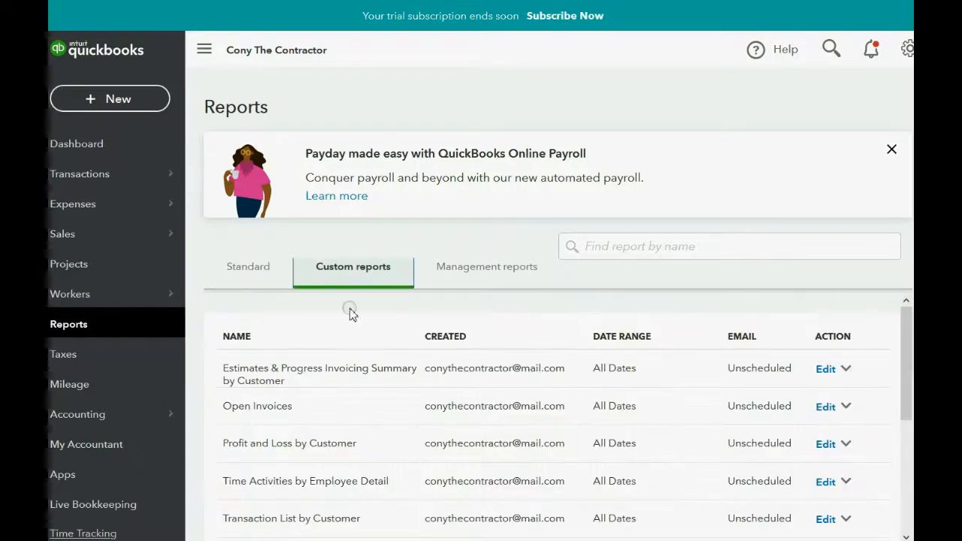
pyautogui.scroll(-3)
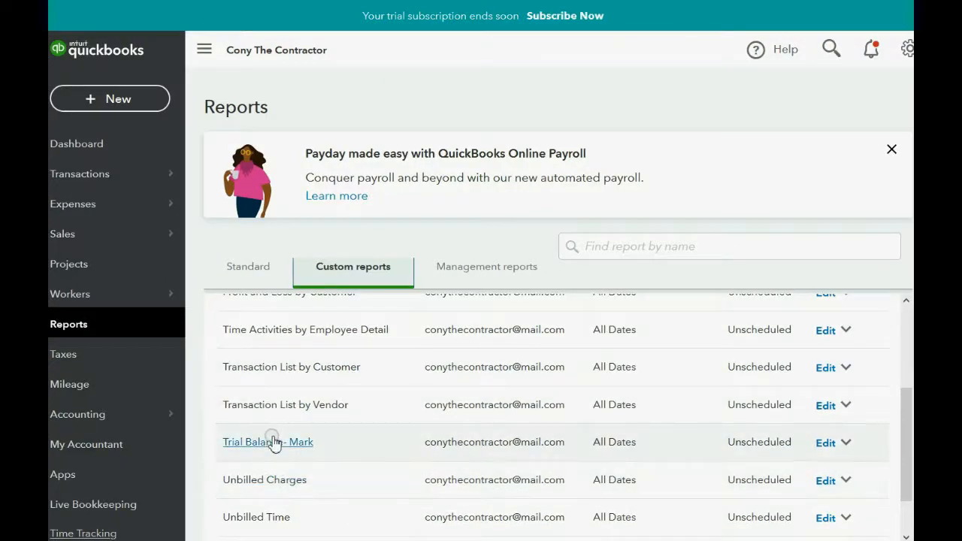
pyautogui.click(263, 442)
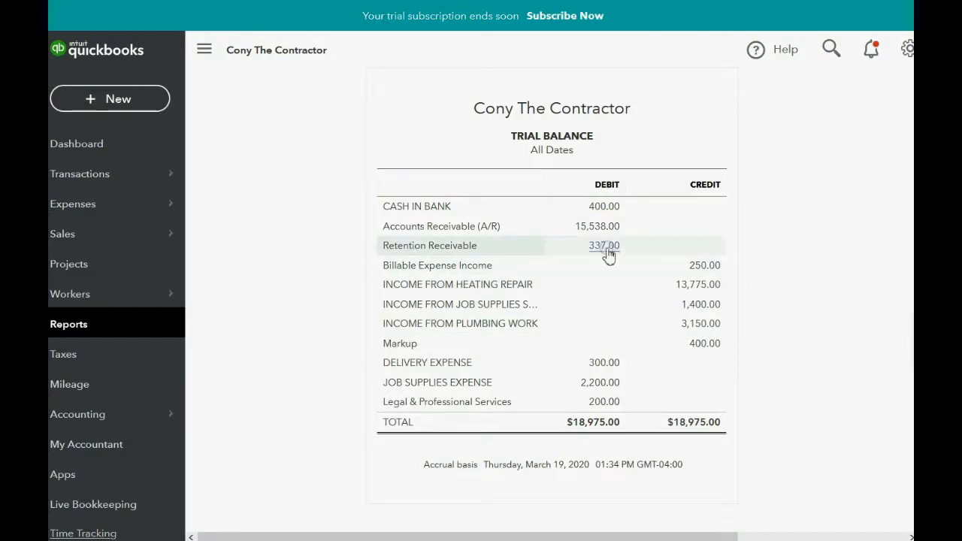
pyautogui.click(604, 245)
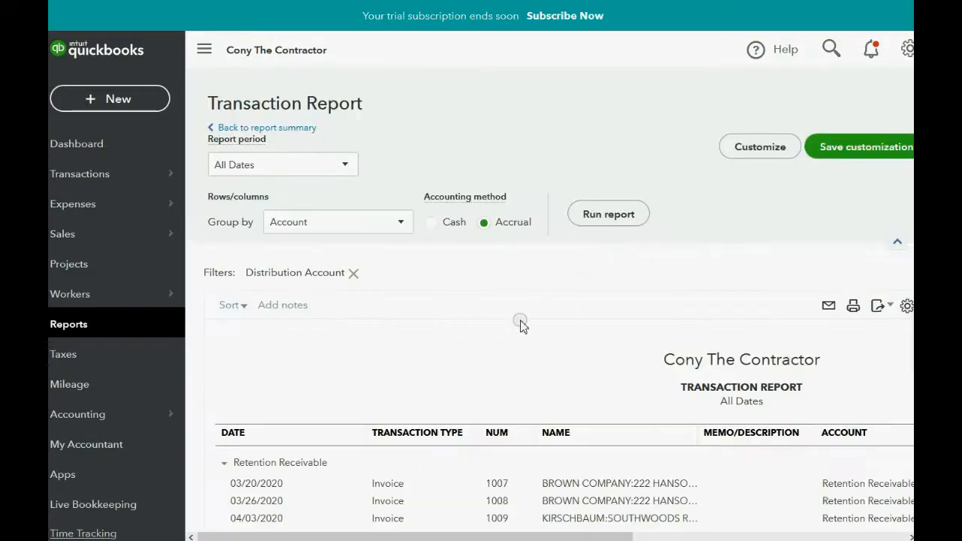
pyautogui.scroll(-3)
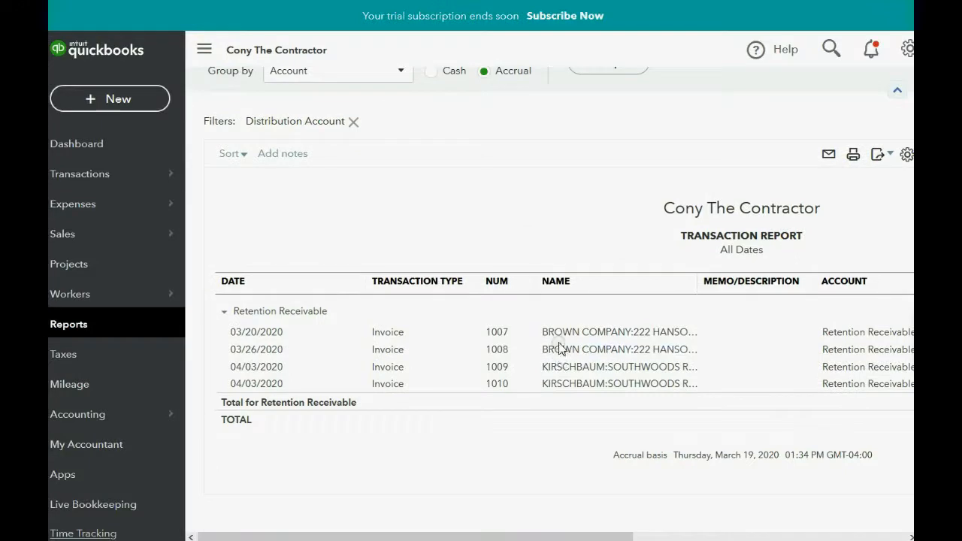
pyautogui.moveTo(560, 349)
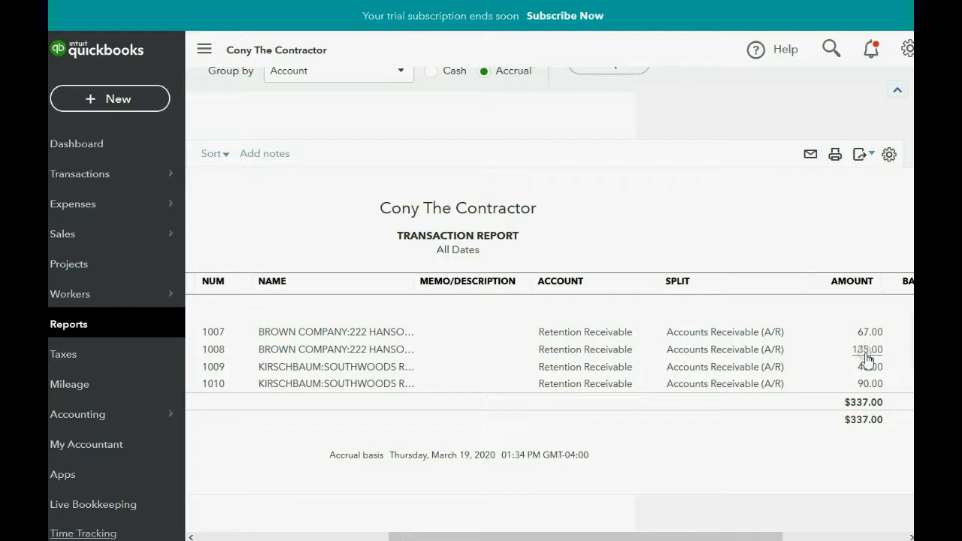
pyautogui.moveTo(871, 334)
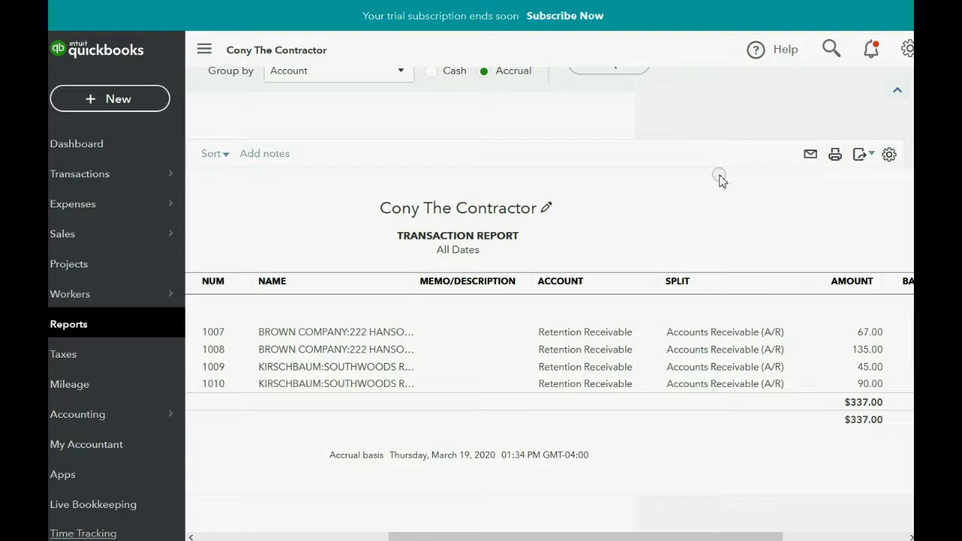
pyautogui.moveTo(860, 346)
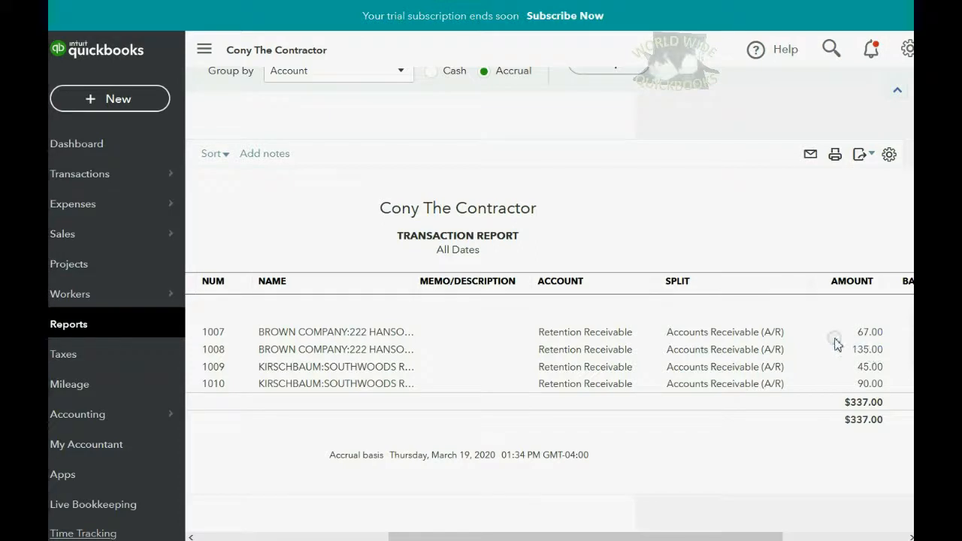
# - Begin a new bank deposit into Cash in Bank dated April 20, 2020
pyautogui.click(110, 99)
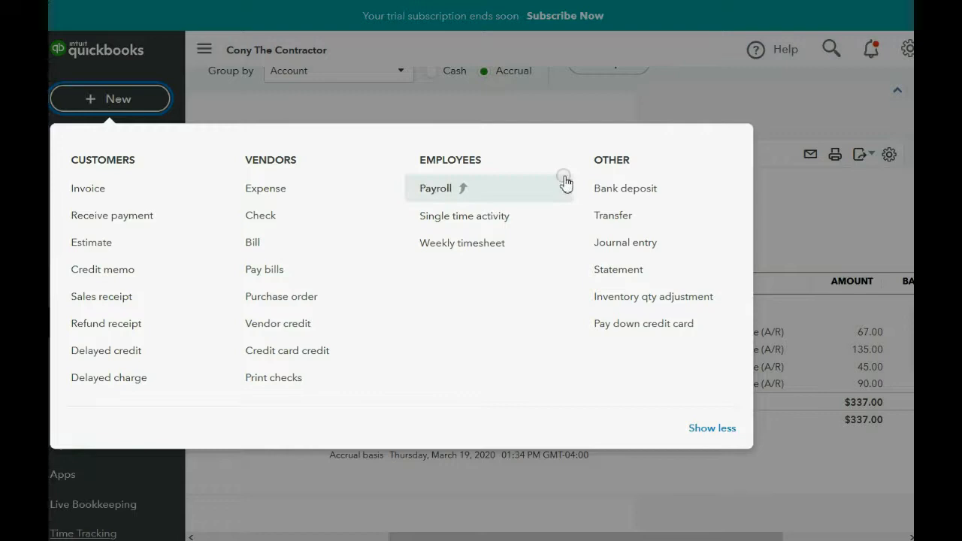
pyautogui.click(620, 184)
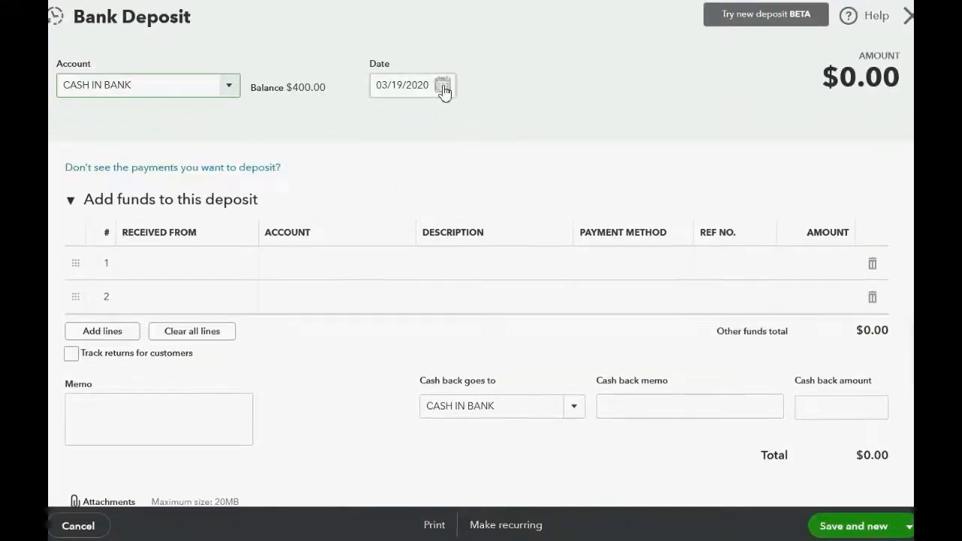
pyautogui.click(442, 84)
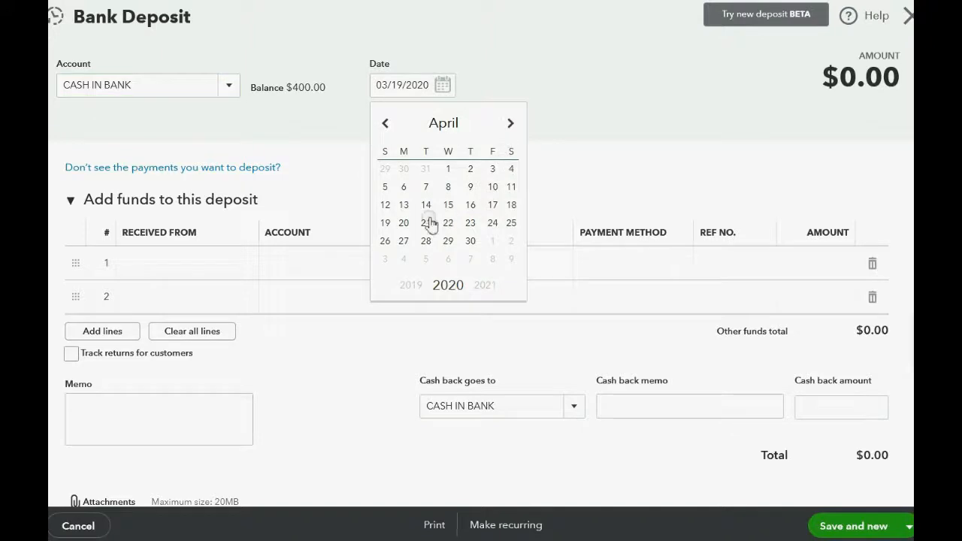
pyautogui.click(403, 223)
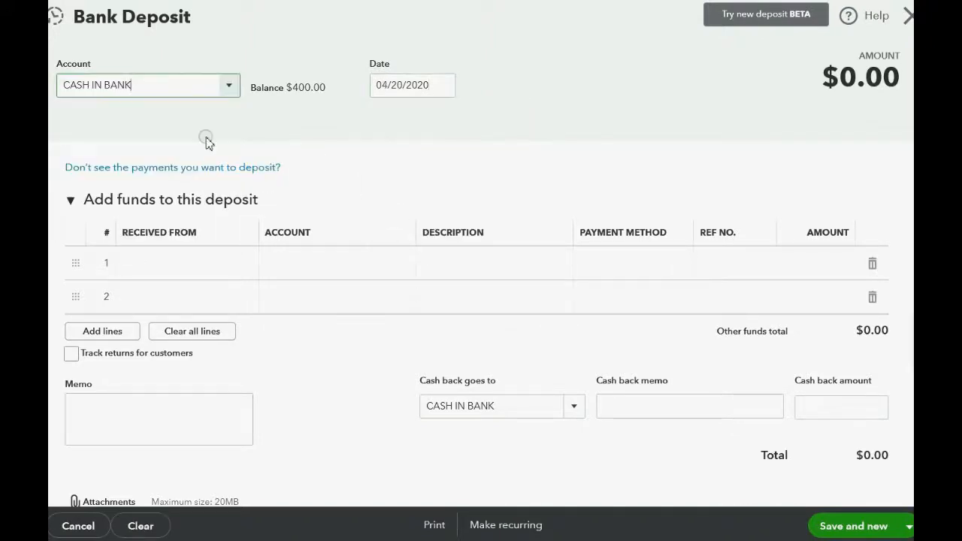
pyautogui.click(188, 261)
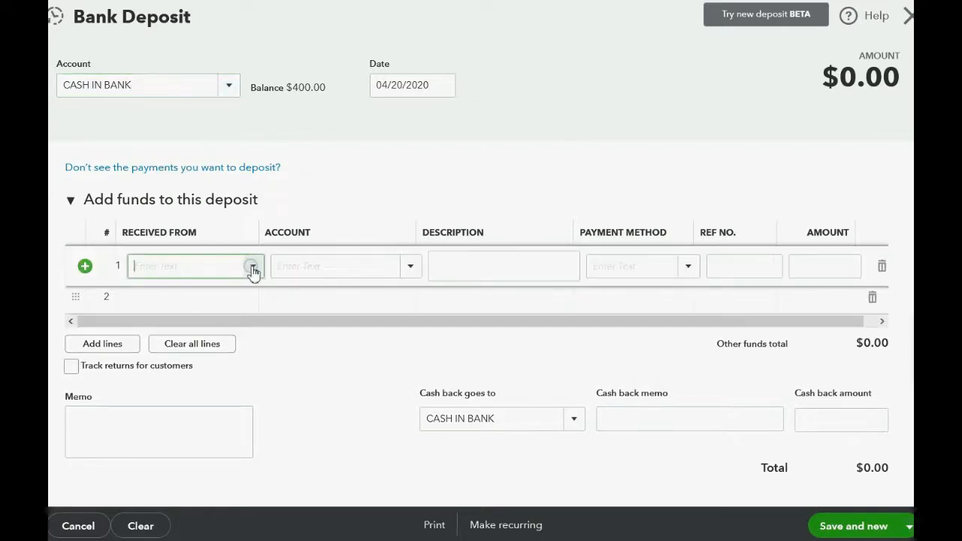
pyautogui.click(194, 264)
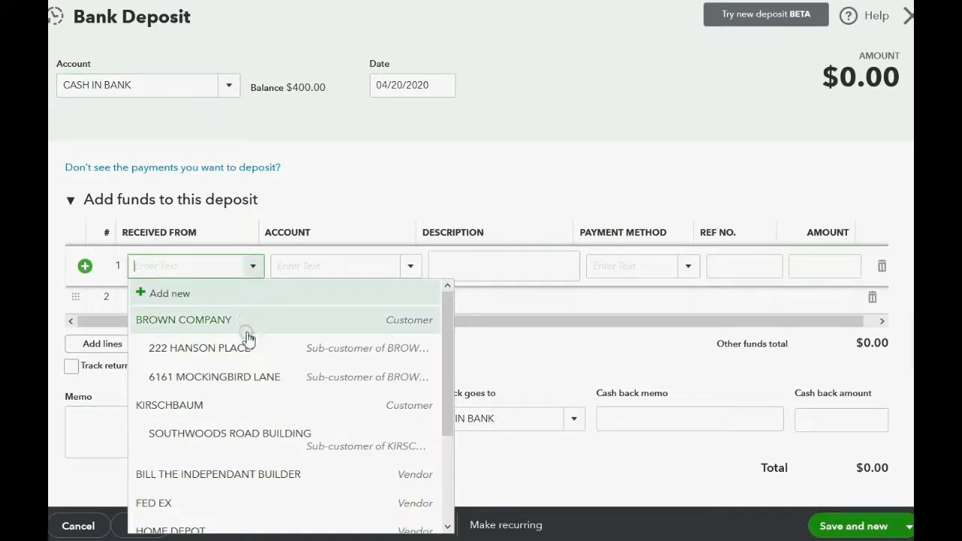
pyautogui.click(202, 349)
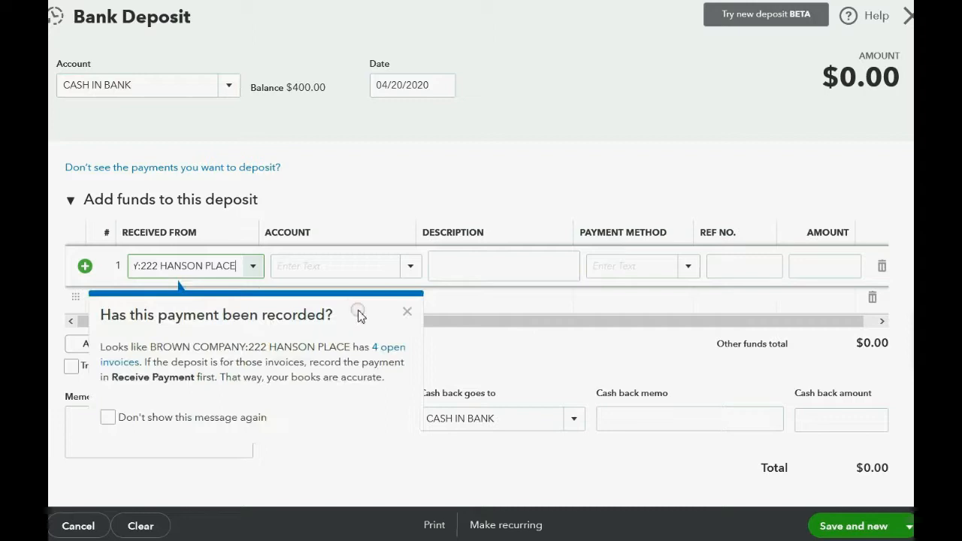
pyautogui.click(406, 312)
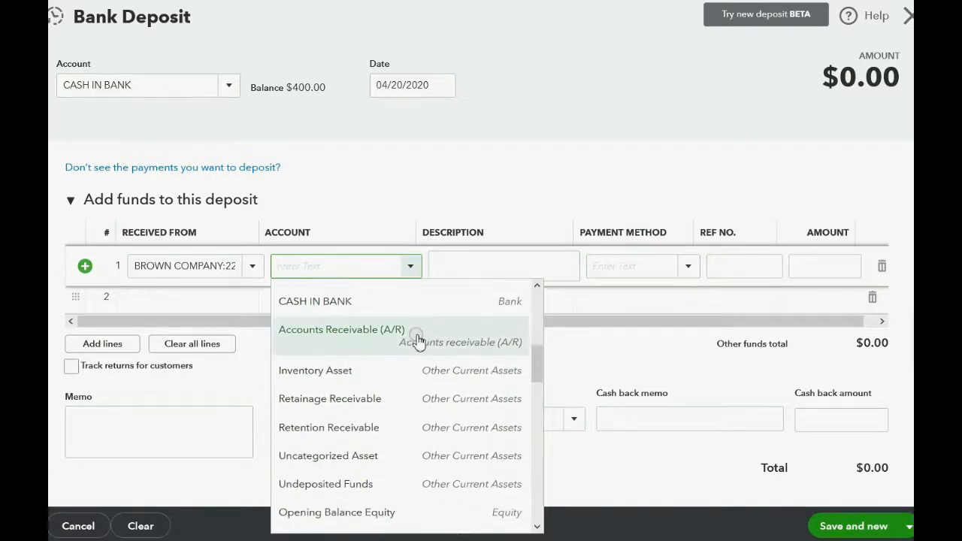
pyautogui.moveTo(403, 399)
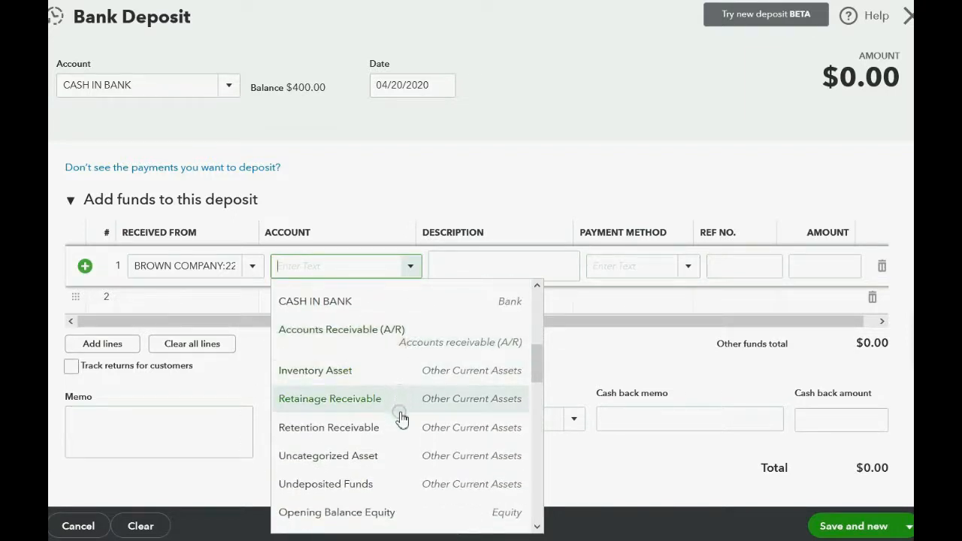
# - Post the line to Retention Receivable for $202.00 and save the deposit
pyautogui.click(327, 427)
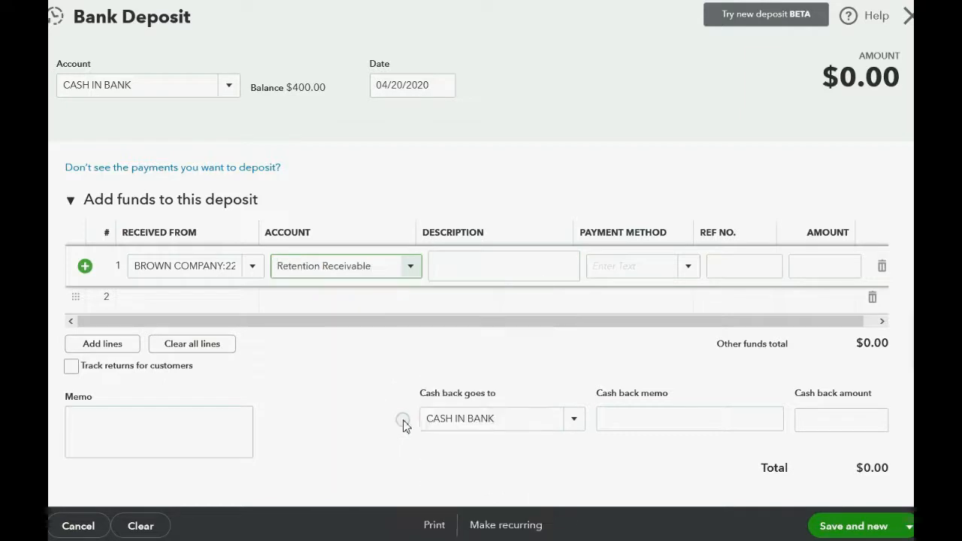
pyautogui.click(686, 266)
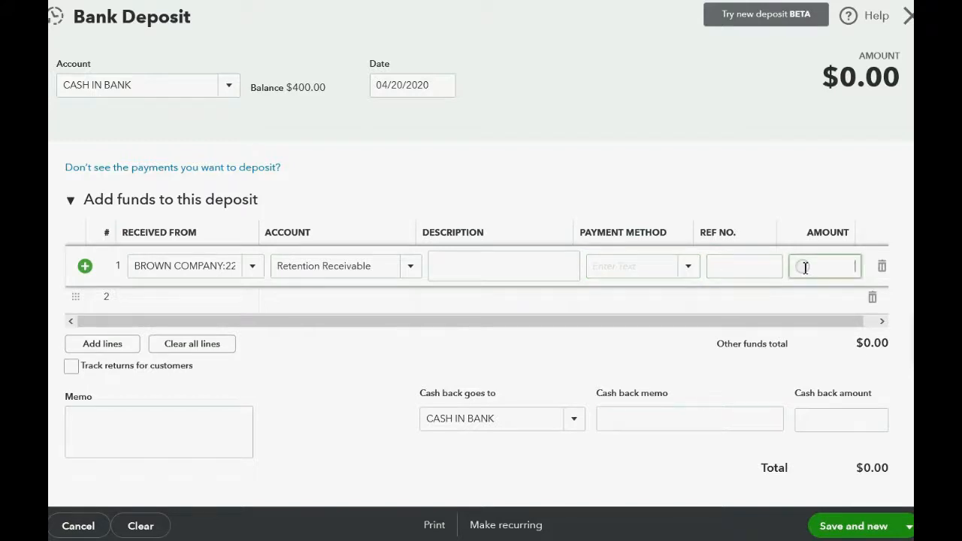
pyautogui.write('202.00')
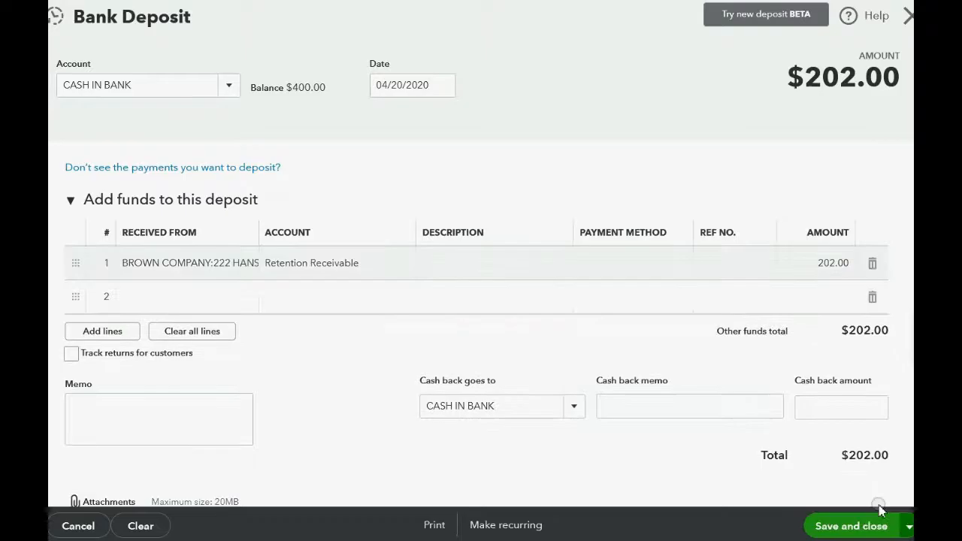
pyautogui.click(851, 526)
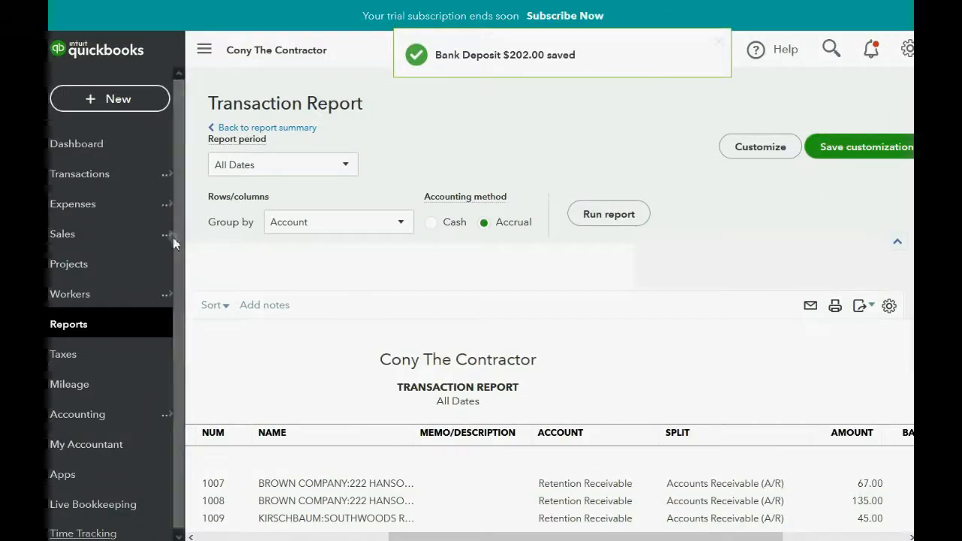
# - Reopen the custom Trial Balance from Reports, now showing Retention Receivable 135.00
pyautogui.click(69, 325)
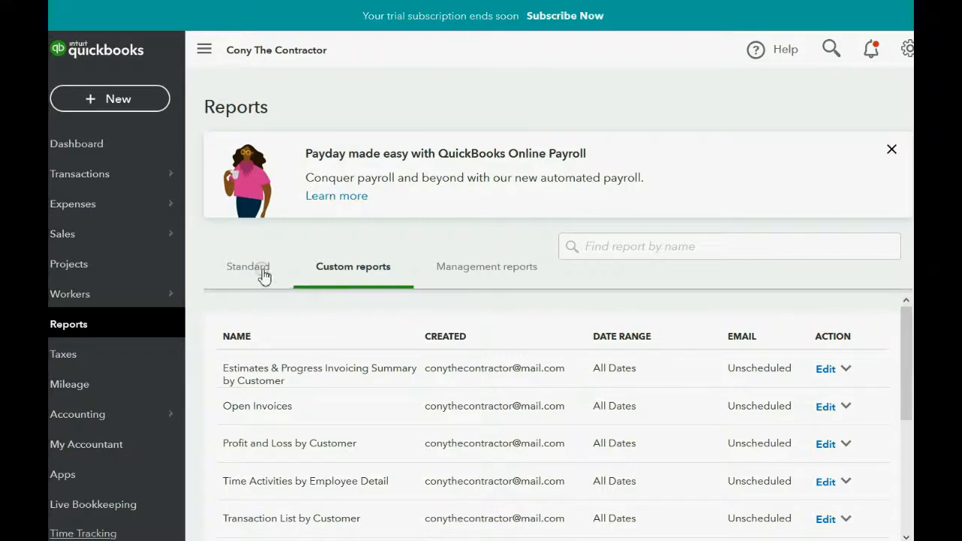
pyautogui.scroll(-3)
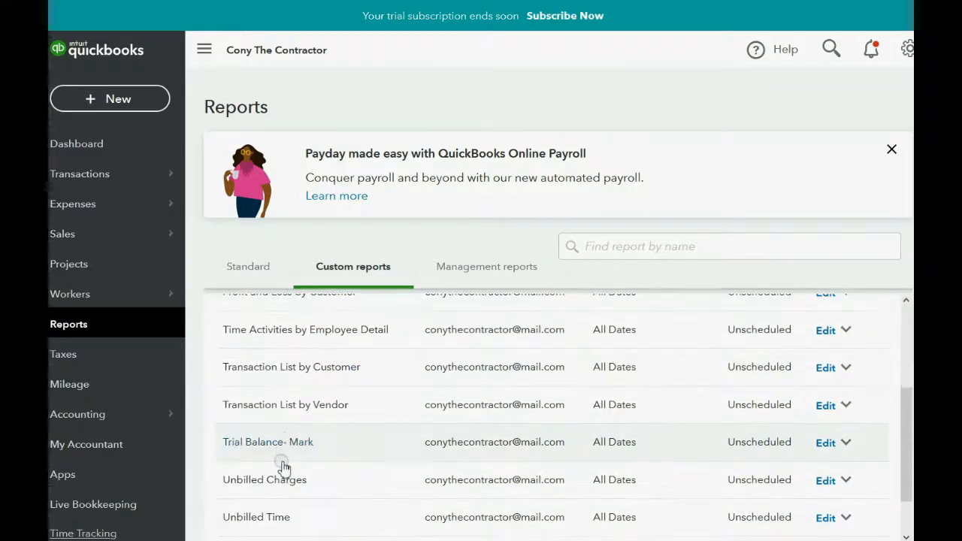
pyautogui.click(268, 442)
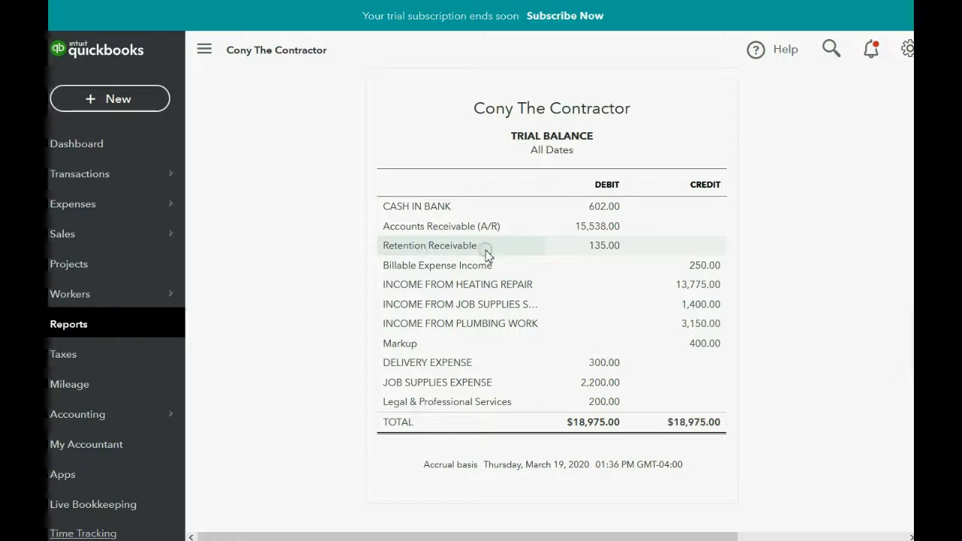
# - Go back to the Retention Receivable transaction report showing the -202.00 deposit and $135.00 balance
pyautogui.click(430, 245)
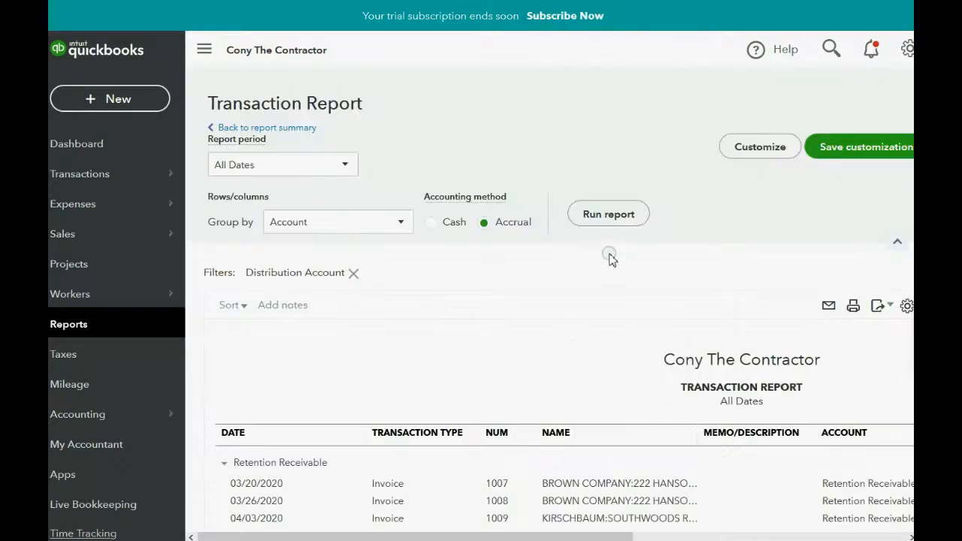
pyautogui.scroll(-3)
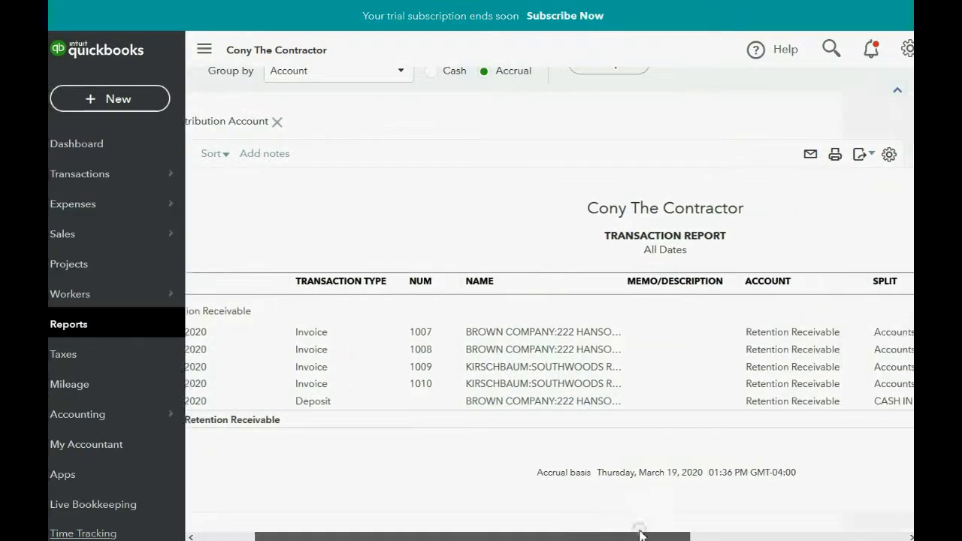
pyautogui.moveTo(466, 537); pyautogui.dragTo(737, 537)
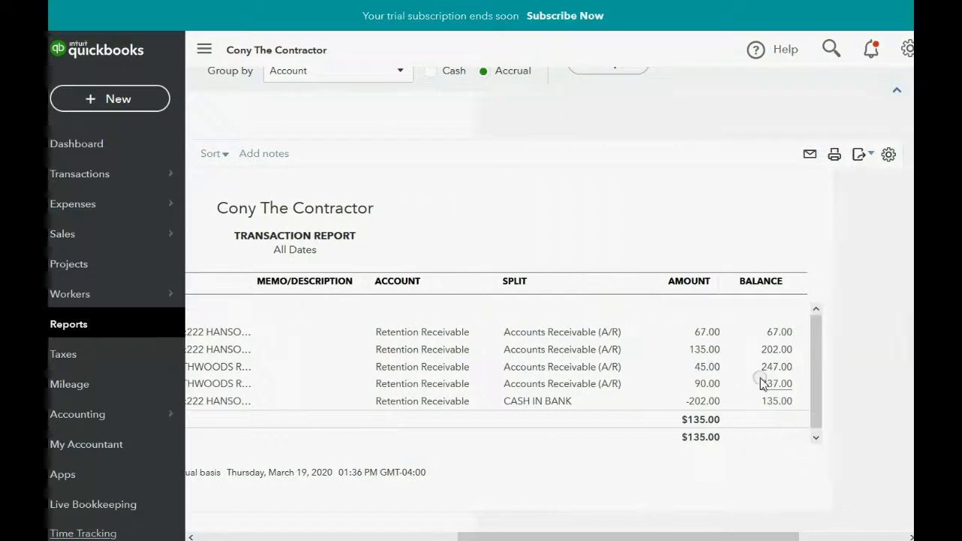
pyautogui.moveTo(710, 337)
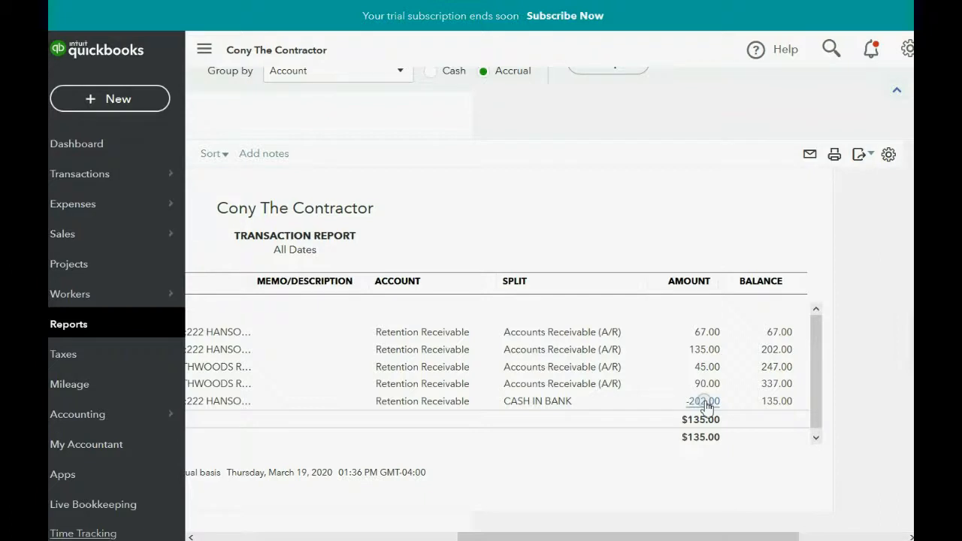
pyautogui.moveTo(707, 405)
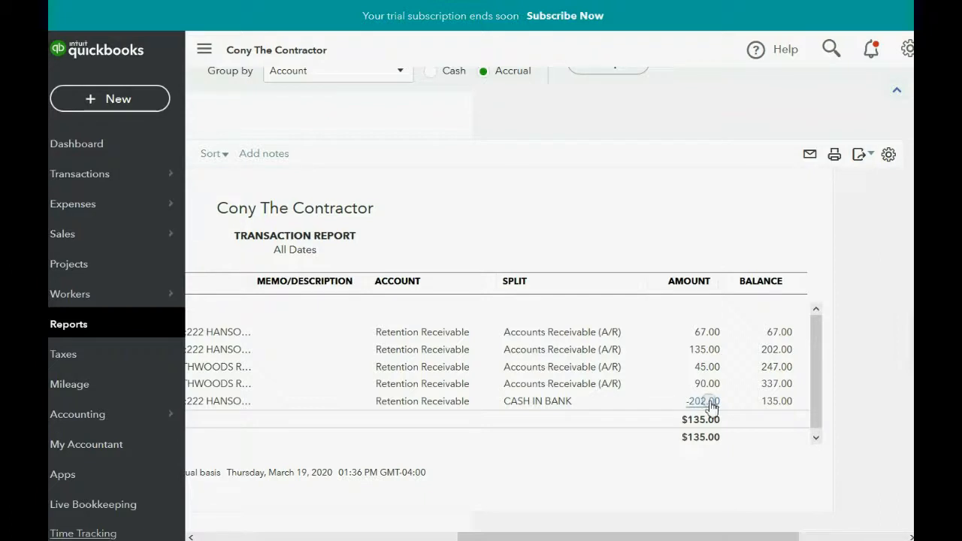